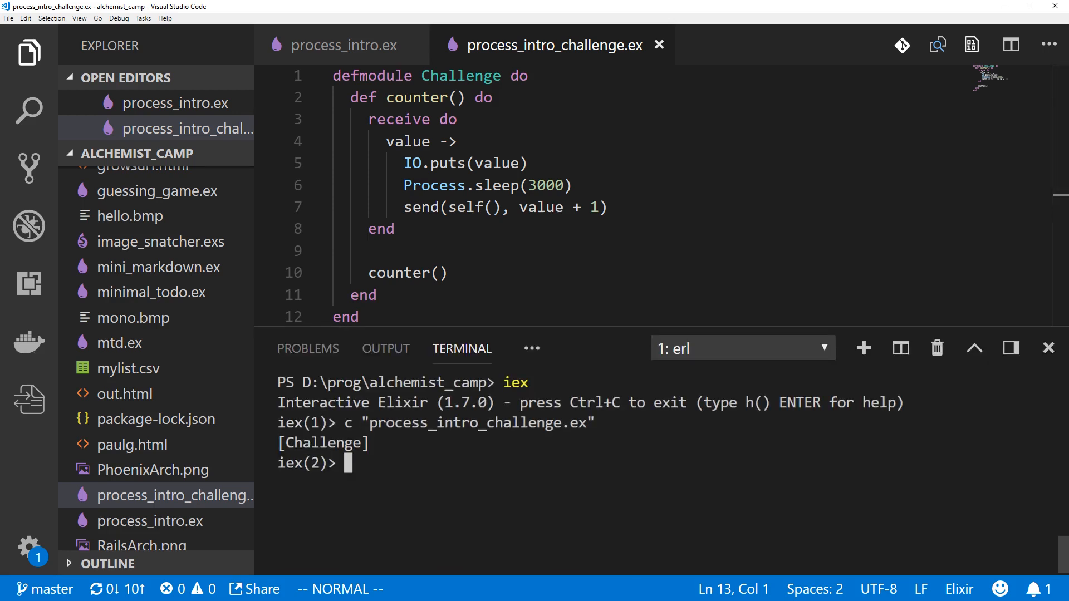
# Spawn the Challenge counter process in IEx and bind it to cpid
pyautogui.write('cpid')
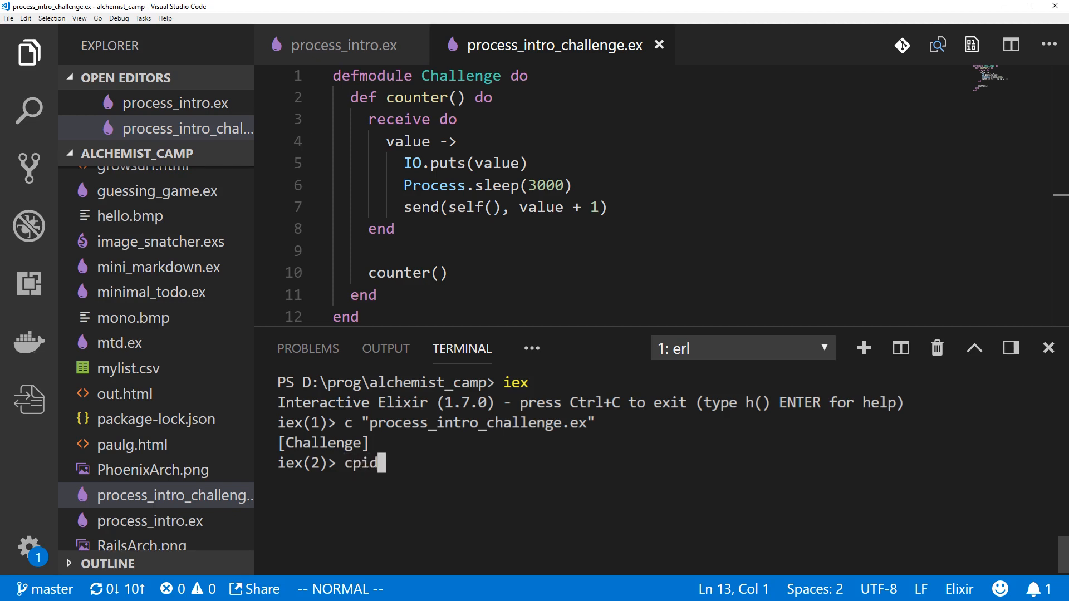
pyautogui.write('=')
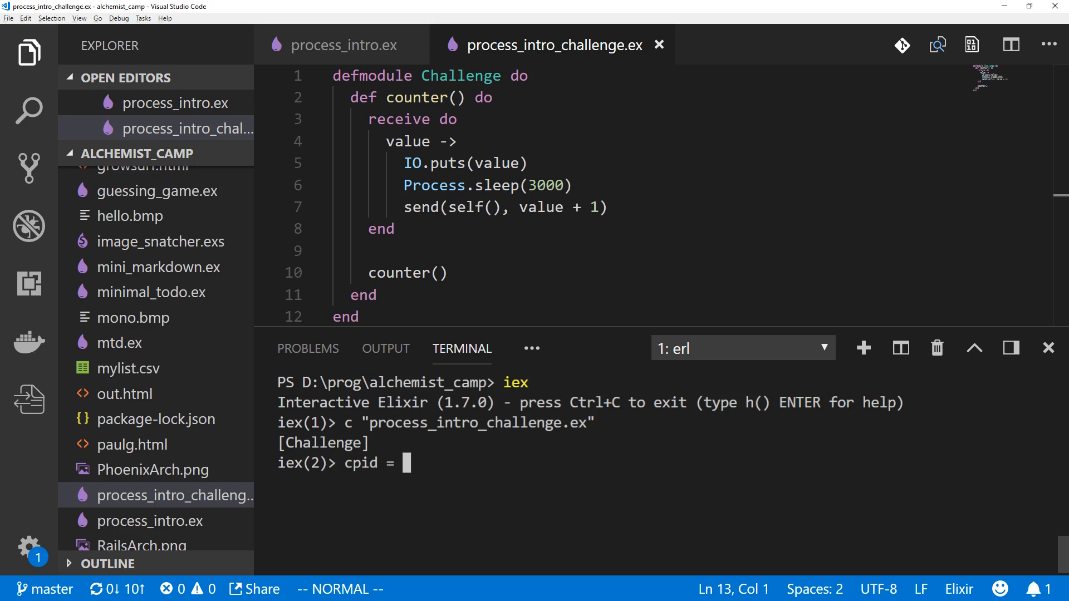
pyautogui.write('spawn Challenge')
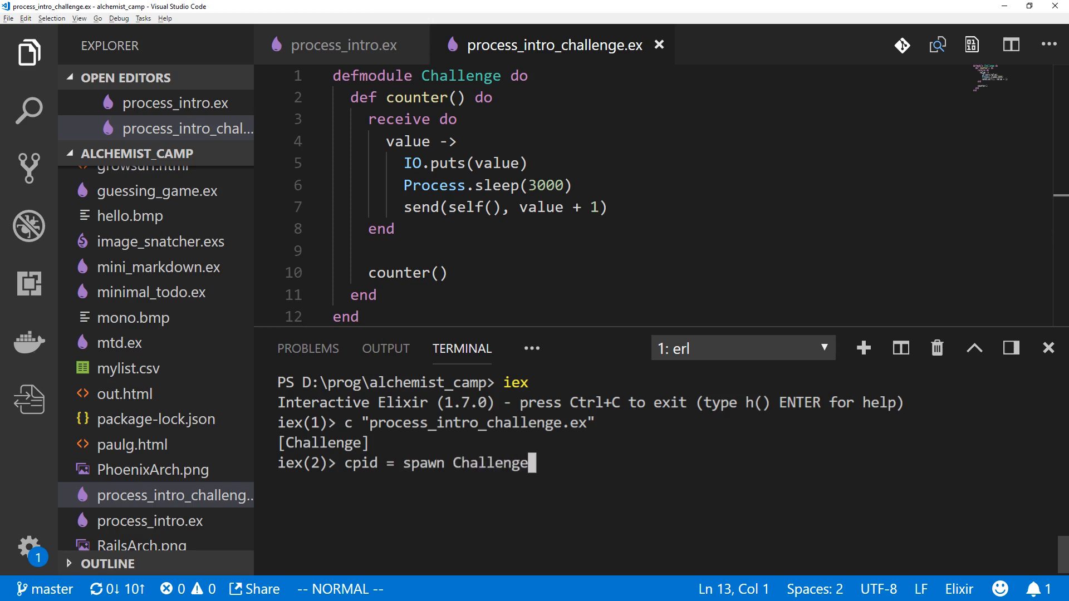
pyautogui.write(', :coutner, [')
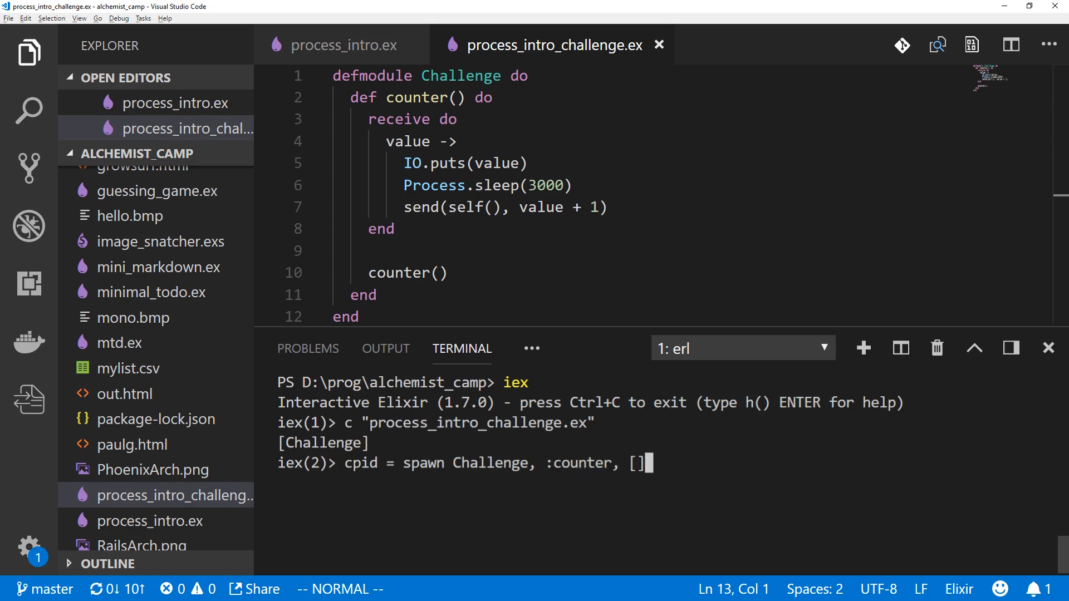
pyautogui.press('Return')
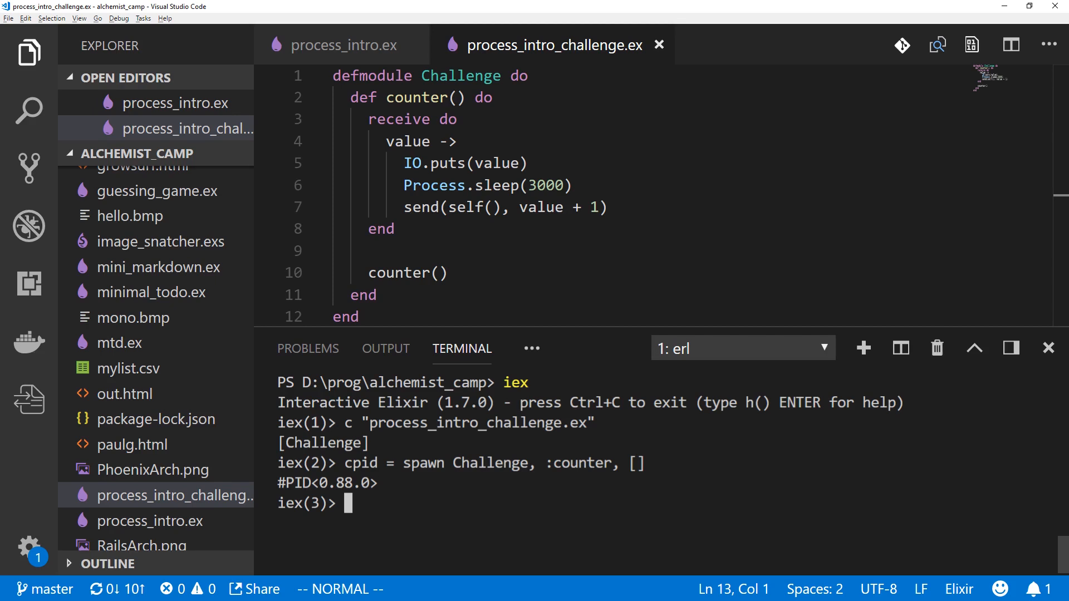
# Send the number 8 to the counter process with send cpid, 8
pyautogui.write('send')
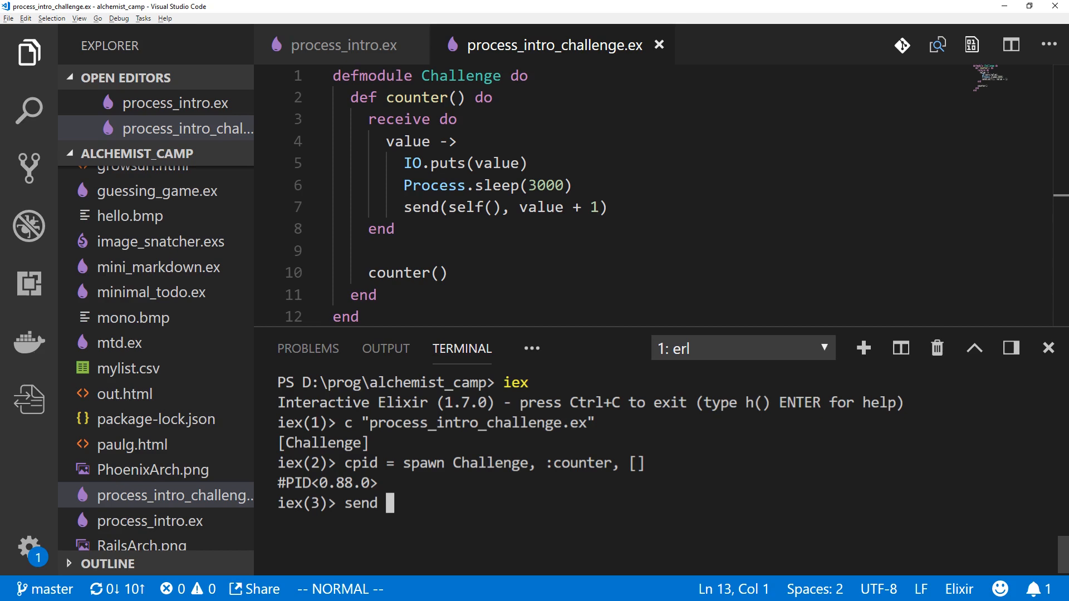
pyautogui.write('cpid, 8')
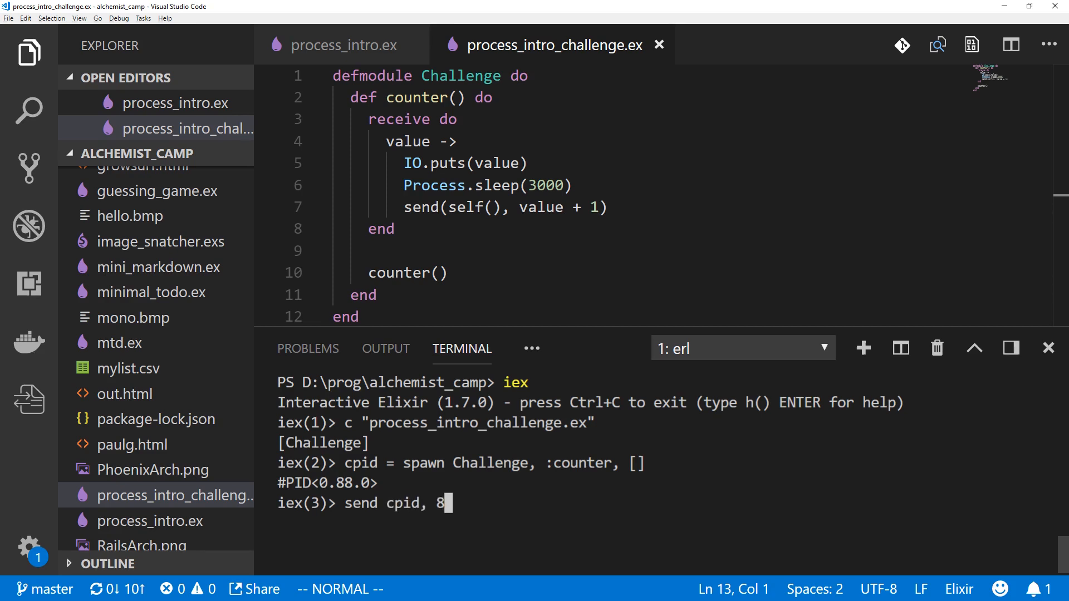
pyautogui.press('Return')
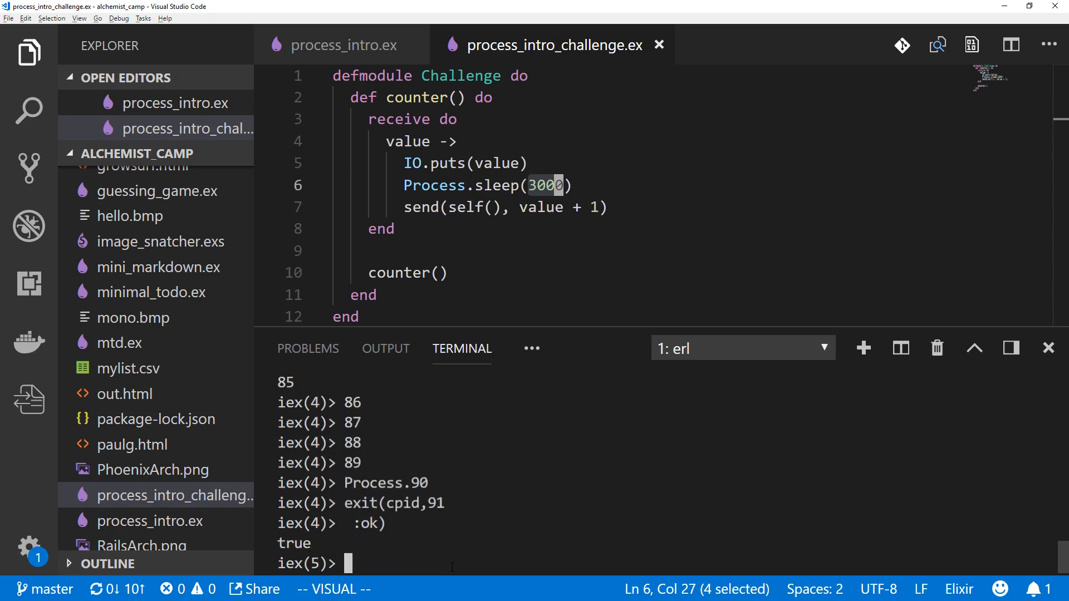
# Run Process.exit(cpid, :ok) against the counter, then return focus to the code
pyautogui.write('Process.exit(cpid, :ok)')
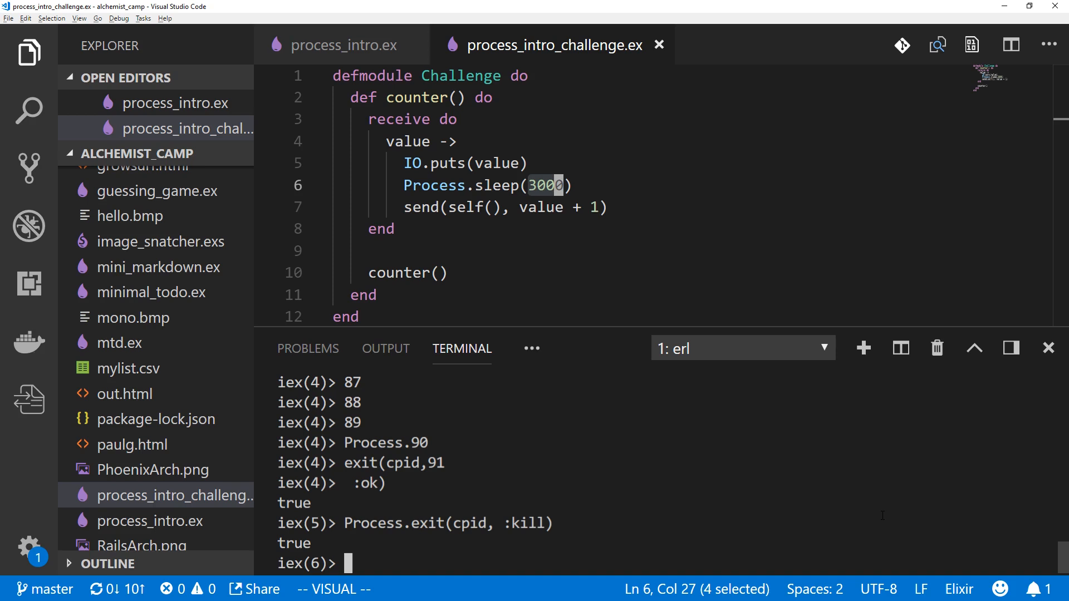
pyautogui.click(1048, 349)
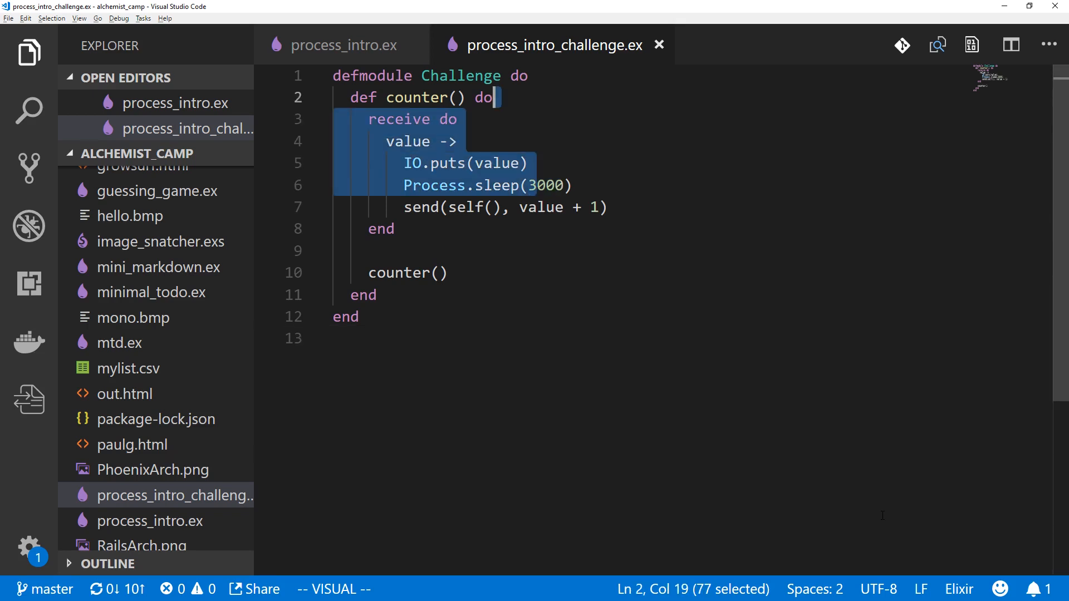
# Insert a controller function whose counter_pid argument defaults to nil
pyautogui.press('Escape')
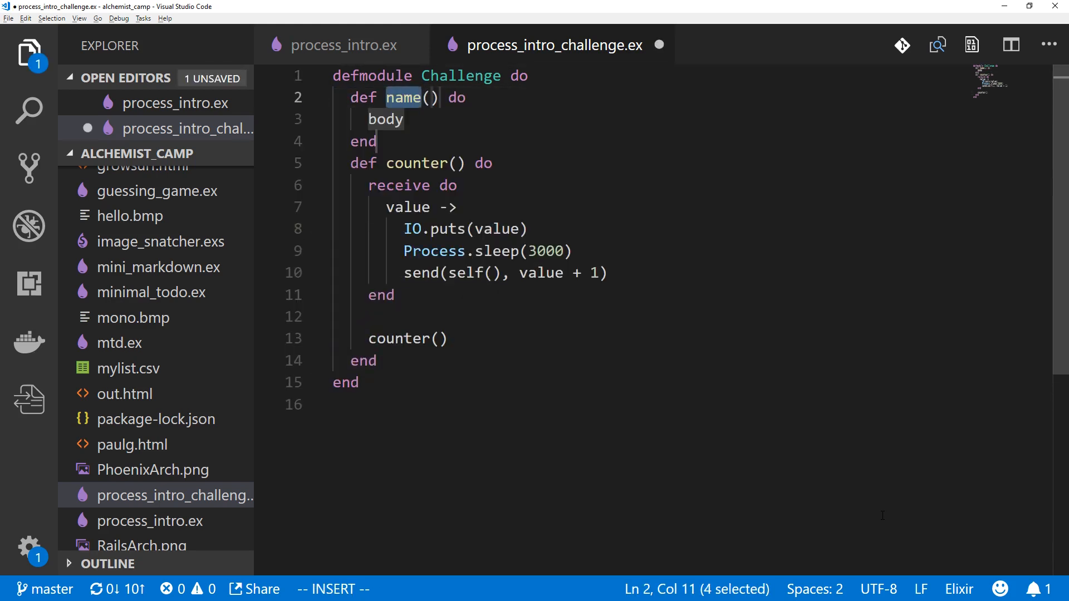
pyautogui.write('controller')
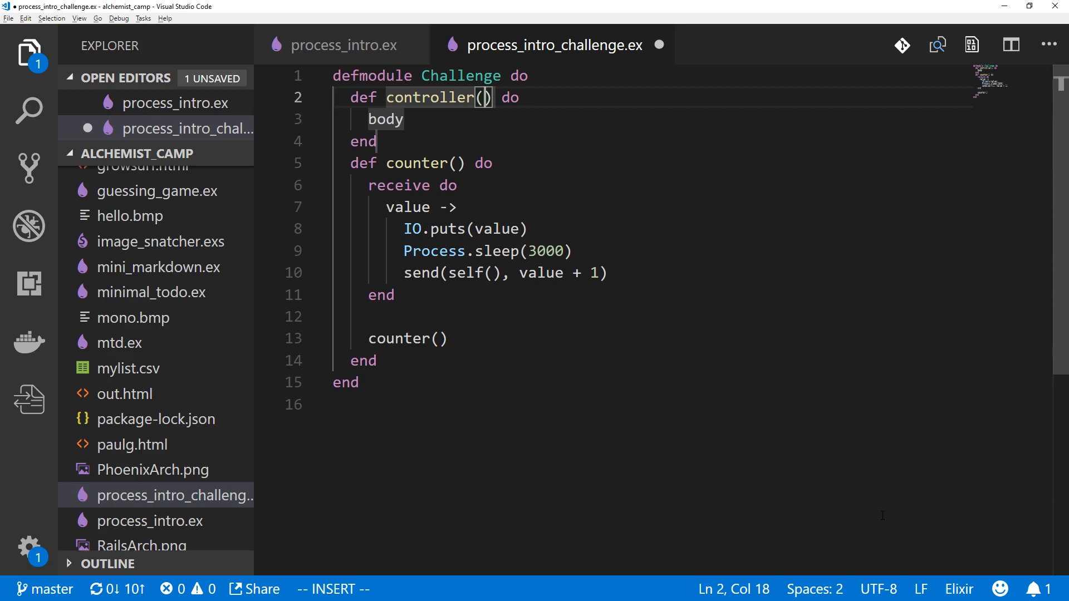
pyautogui.write('counter_pid')
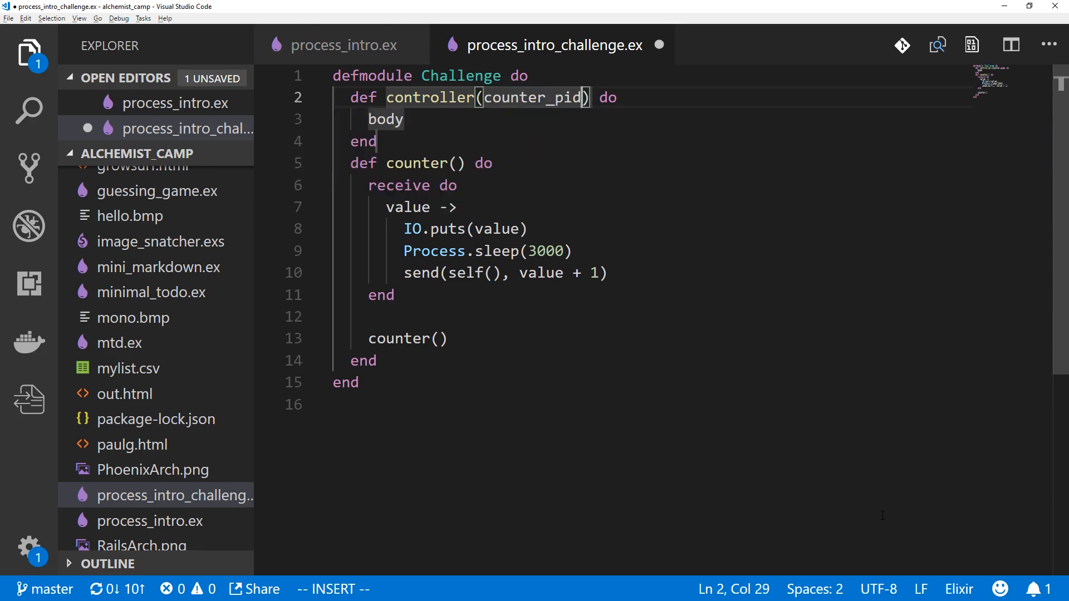
pyautogui.doubleClick(386, 120)
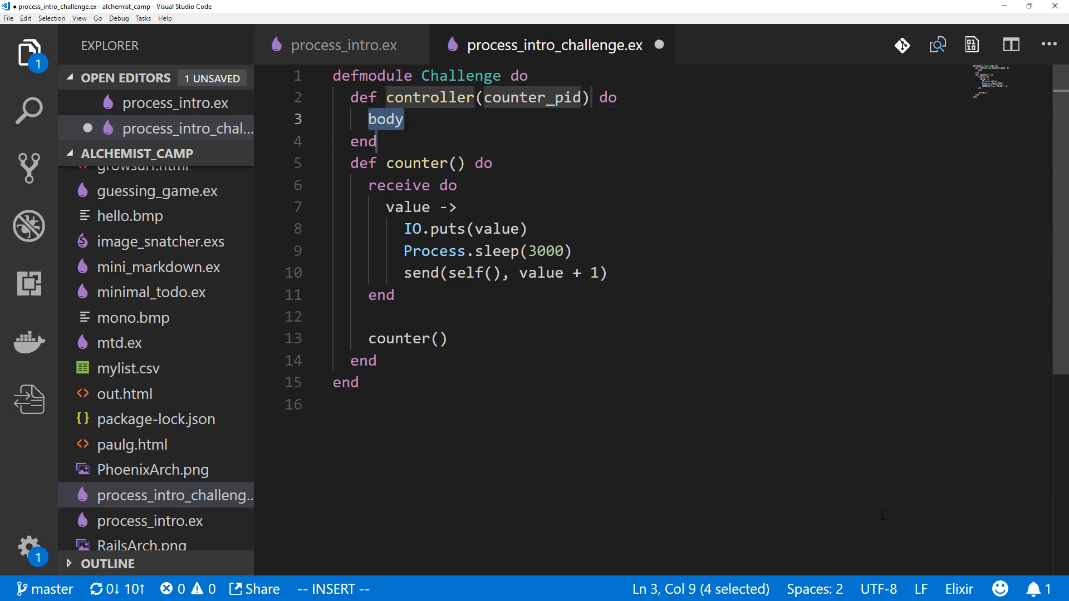
pyautogui.write('receive do')
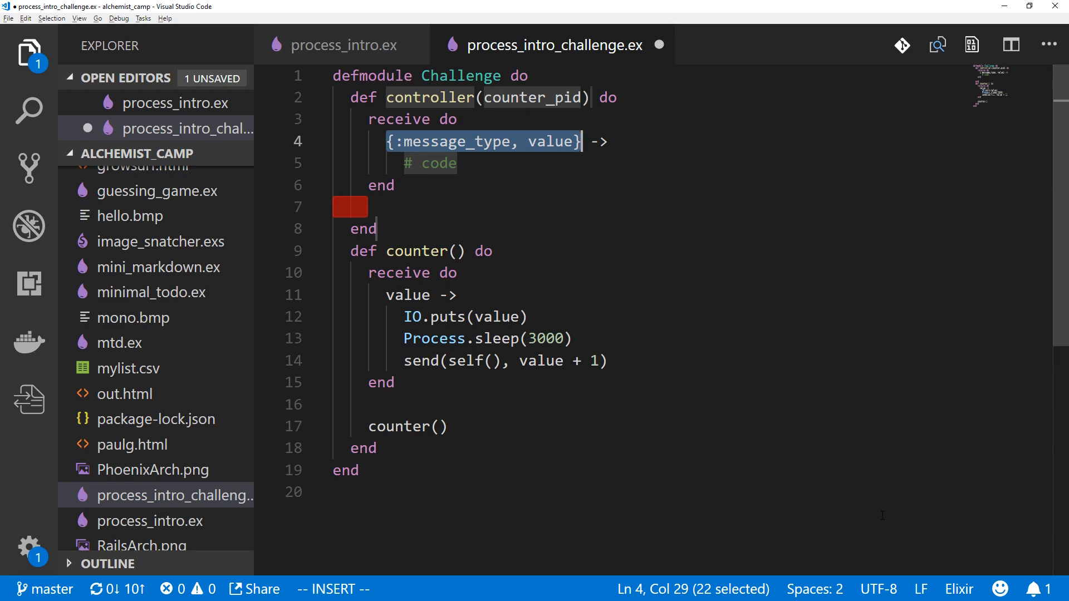
pyautogui.write('\\\\ nil')
pyautogui.write(':')
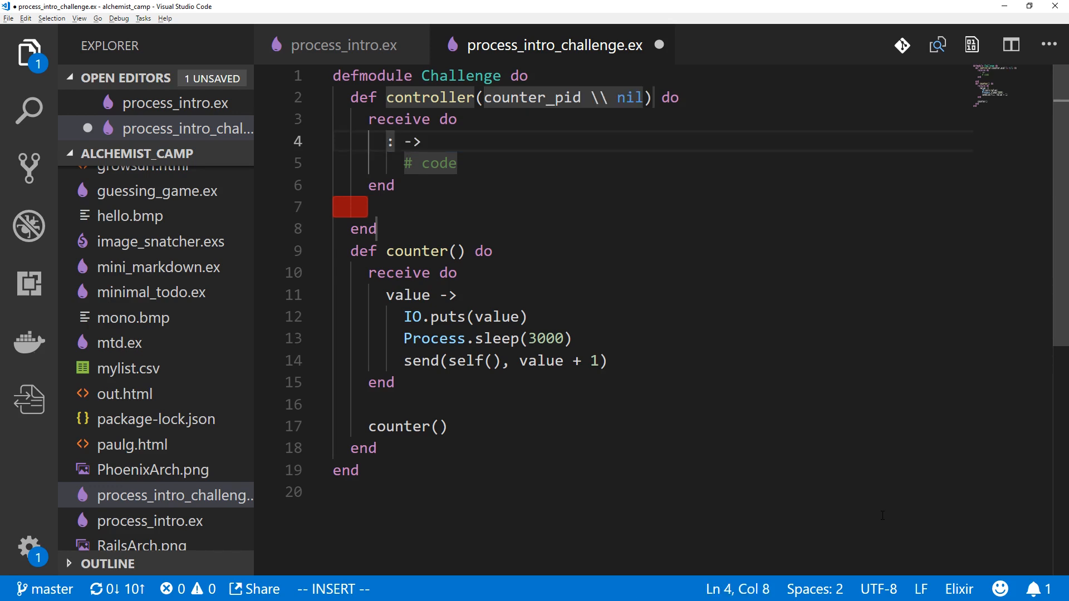
# Add a :pid? receive clause that calls IO.inspect(counter_pid)
pyautogui.write('pid?')
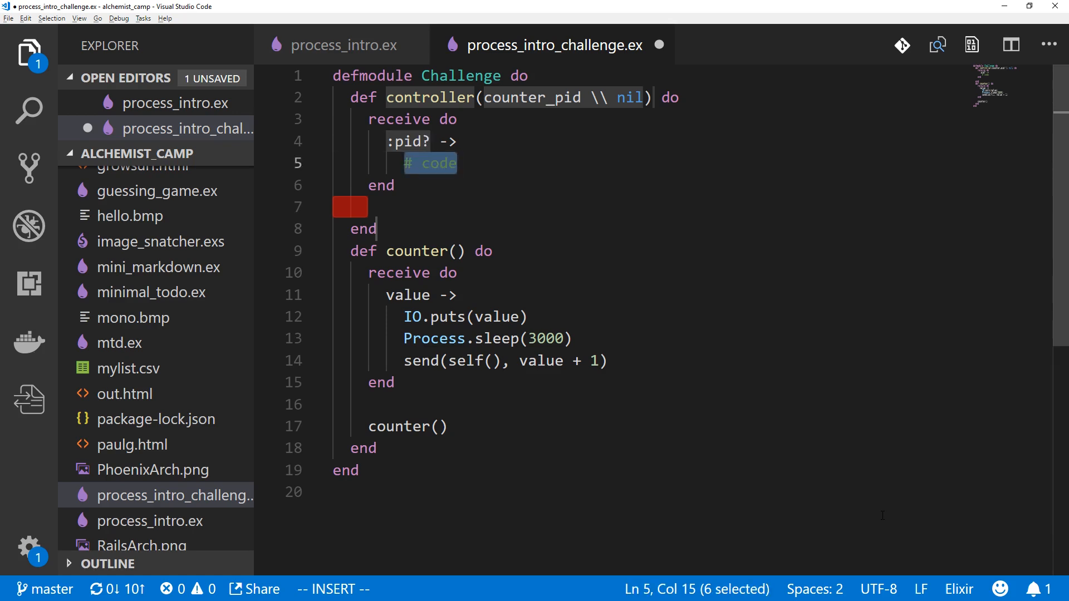
pyautogui.write('IO.insp')
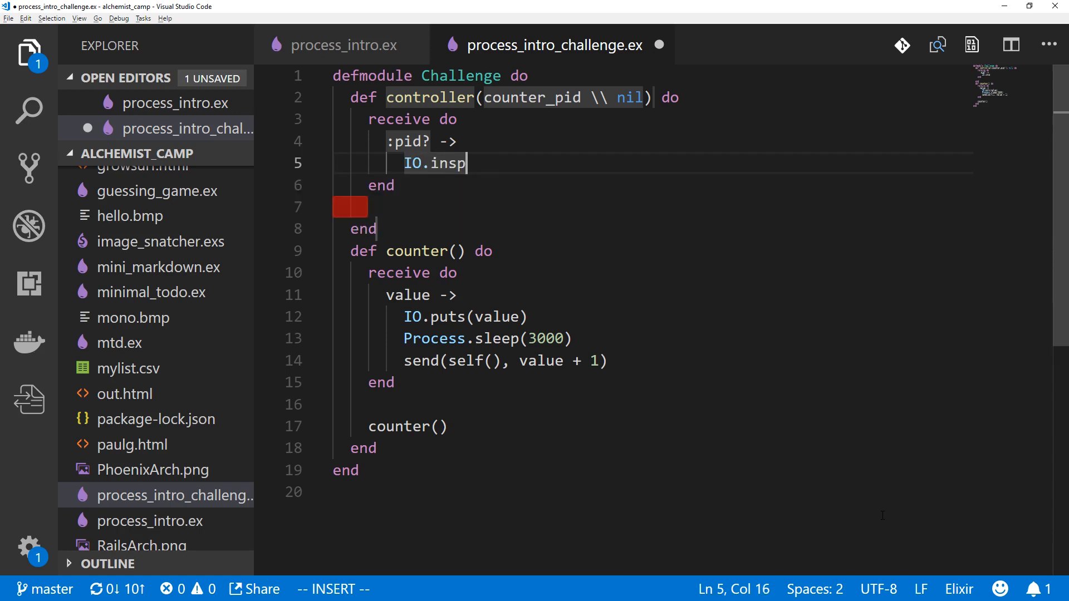
pyautogui.write('ect')
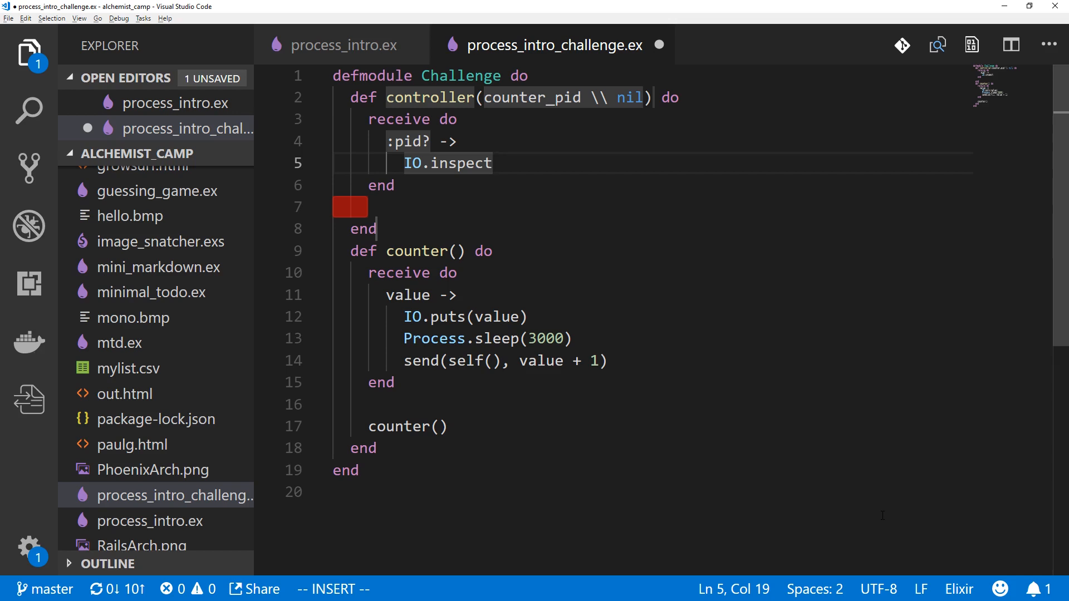
pyautogui.write('(cou')
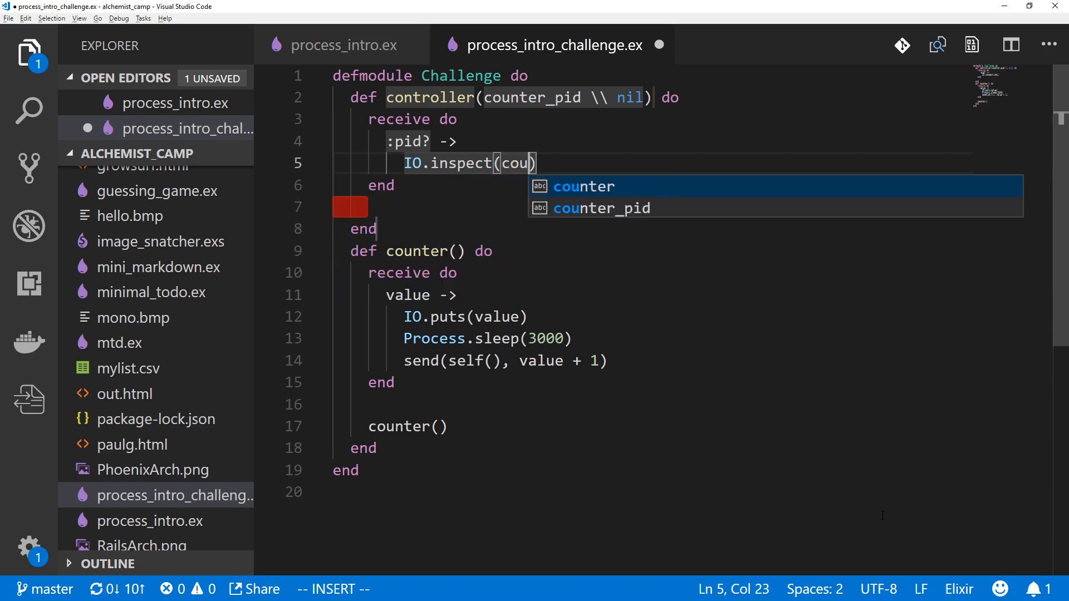
pyautogui.click(602, 208)
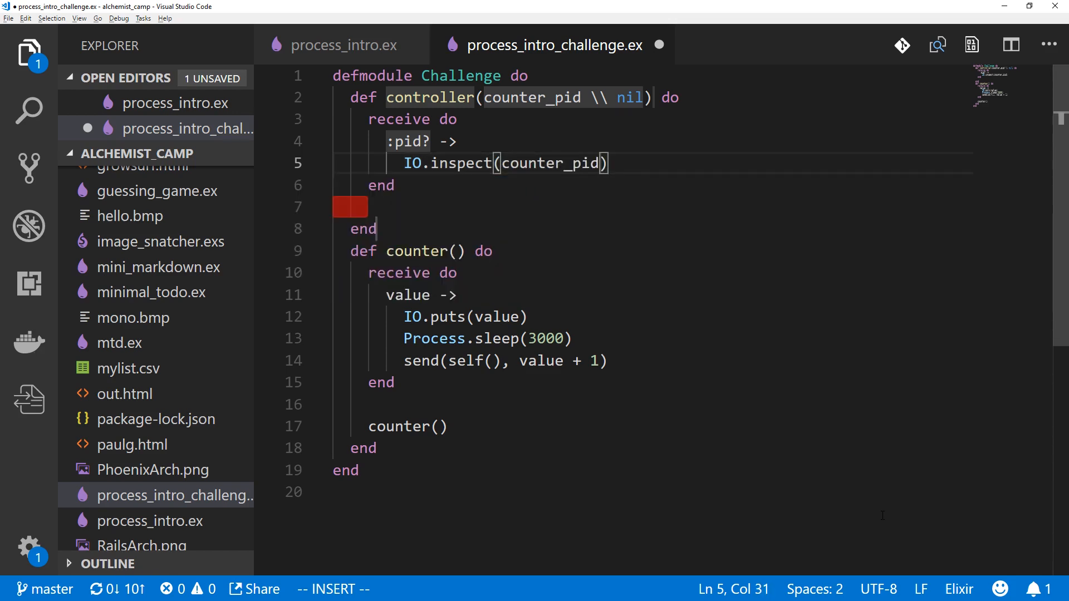
pyautogui.press('Right')
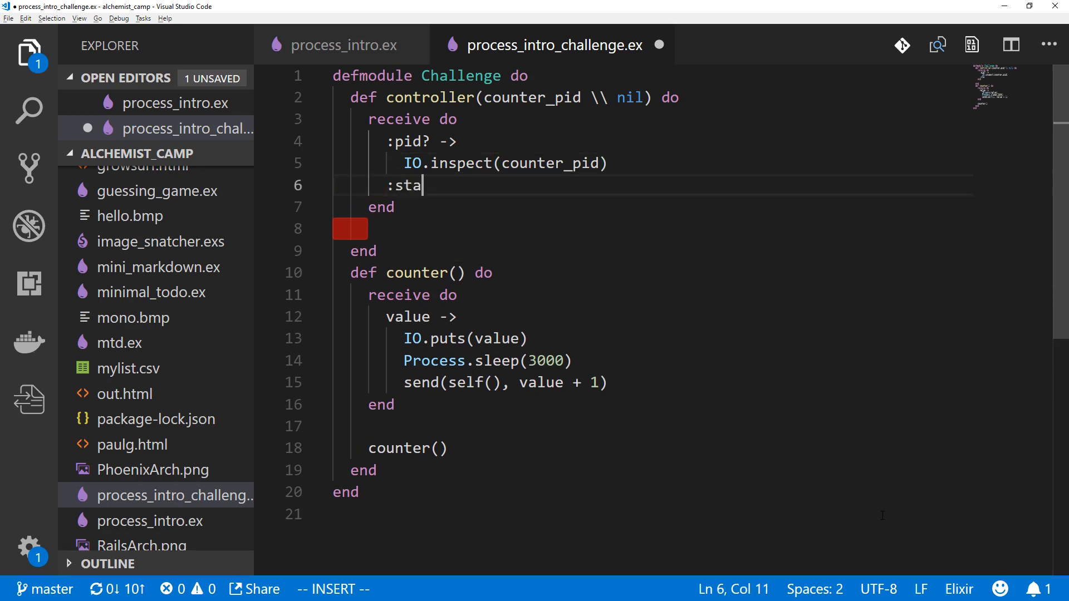
# Write the :start clause: counter_pid = spawn(&counter/0), then send(counter_pid, 1)
pyautogui.write('rt -')
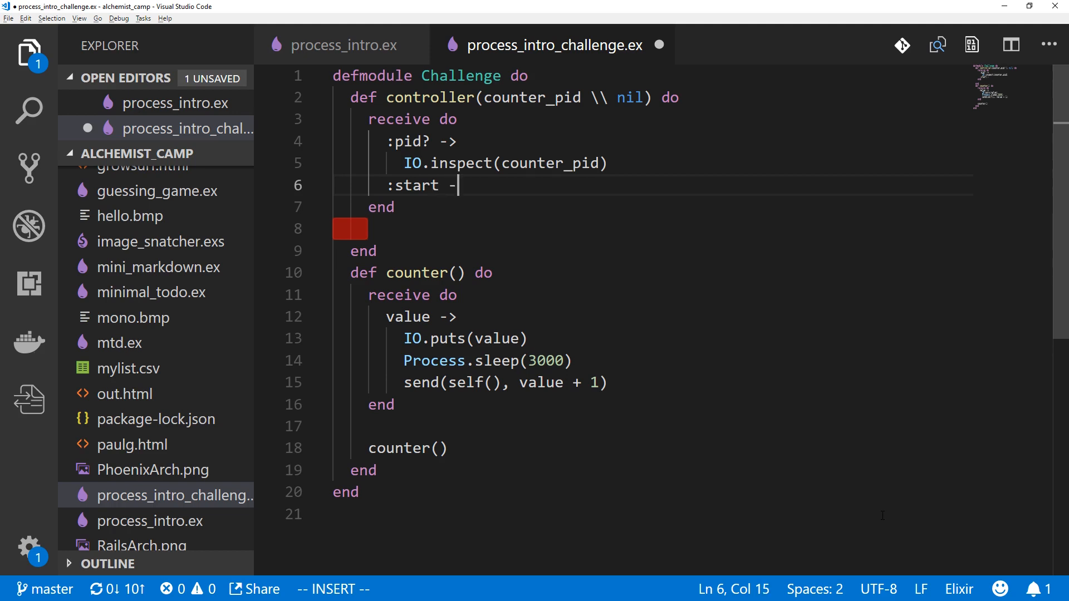
pyautogui.press('Return')
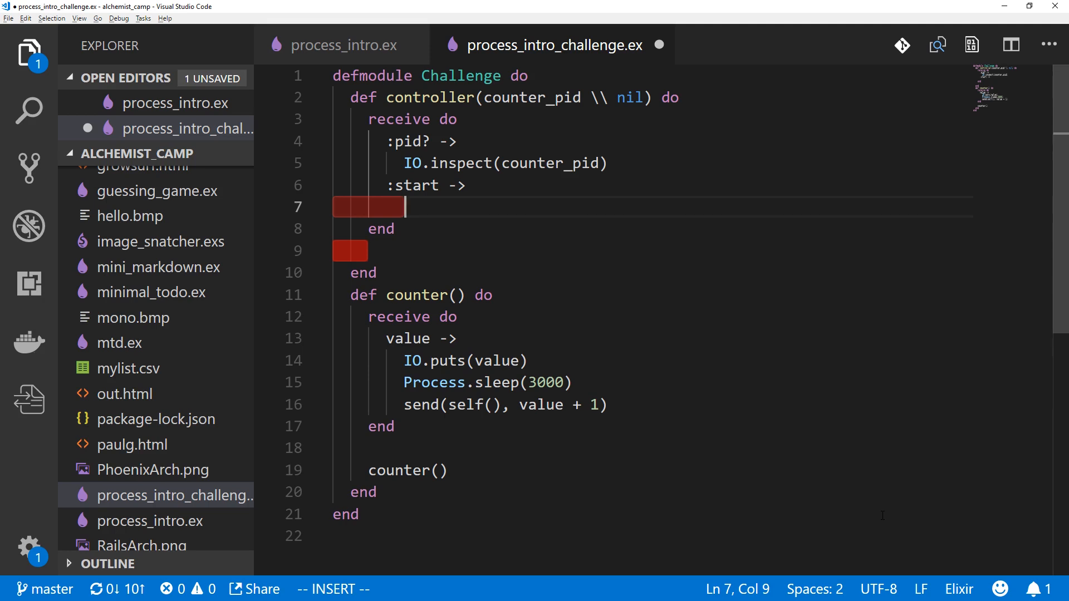
pyautogui.write('counter_pid =')
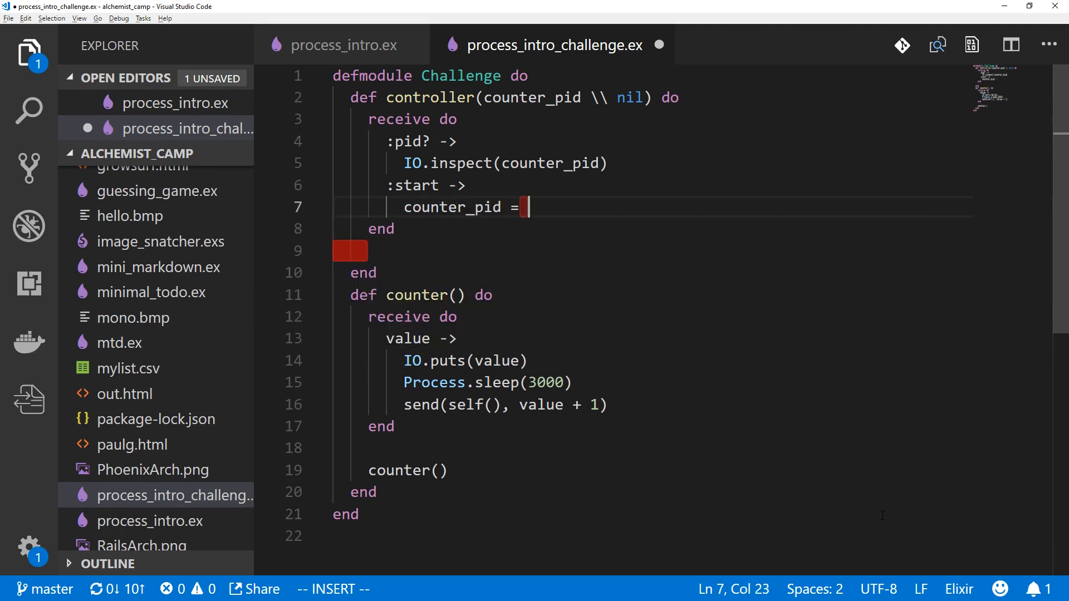
pyautogui.write('spawn')
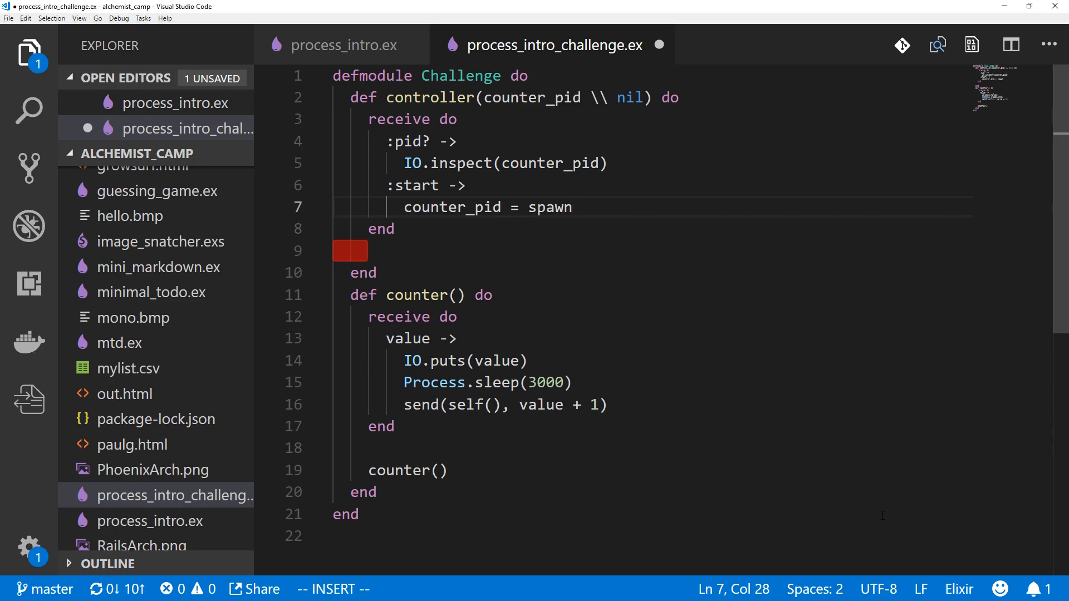
pyautogui.write('()')
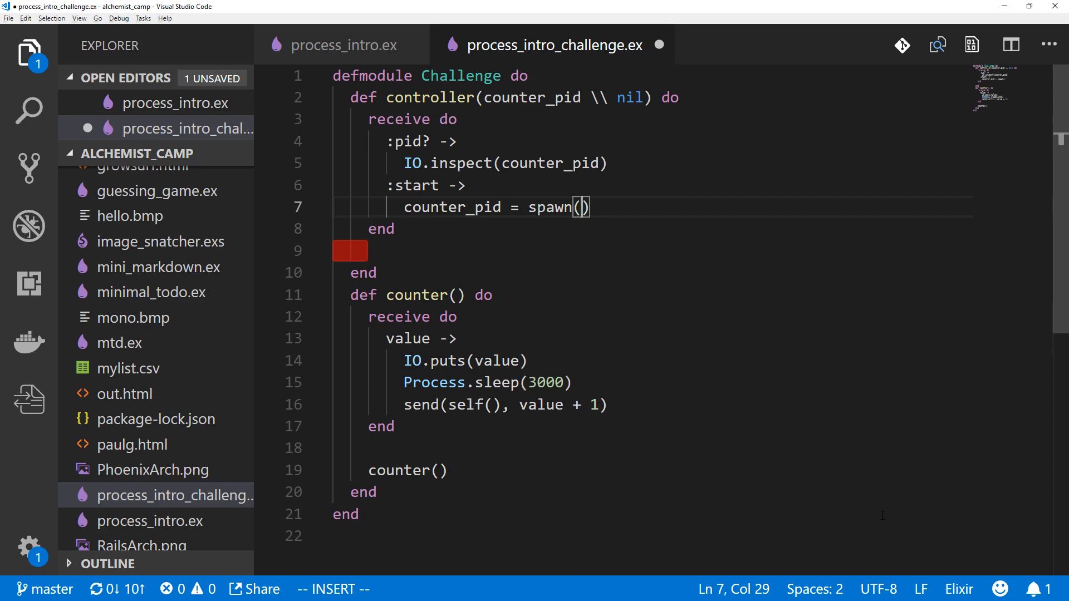
pyautogui.write('&o')
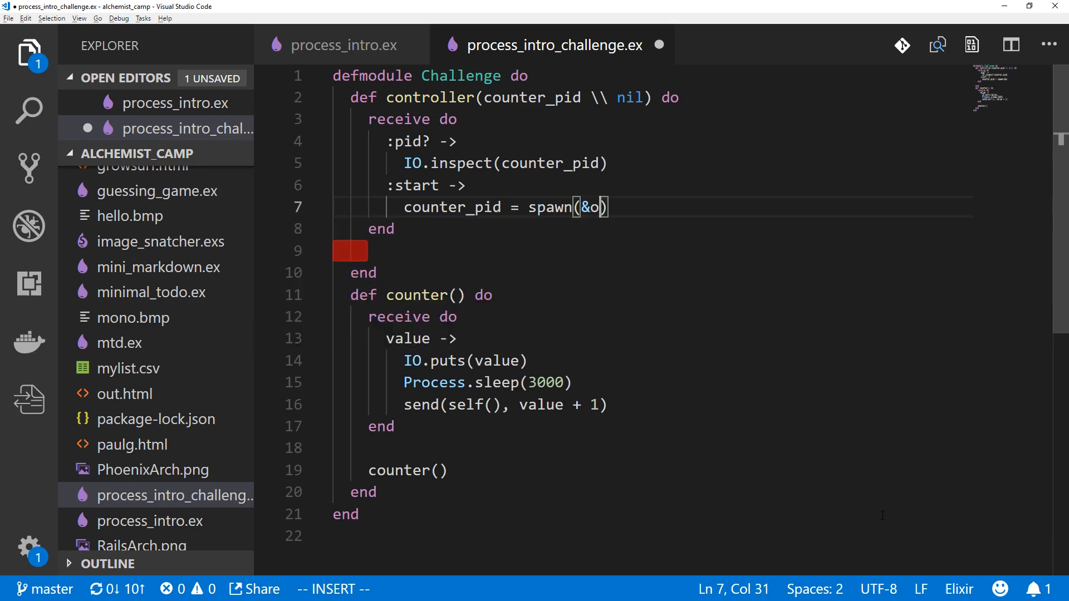
pyautogui.write('counter/')
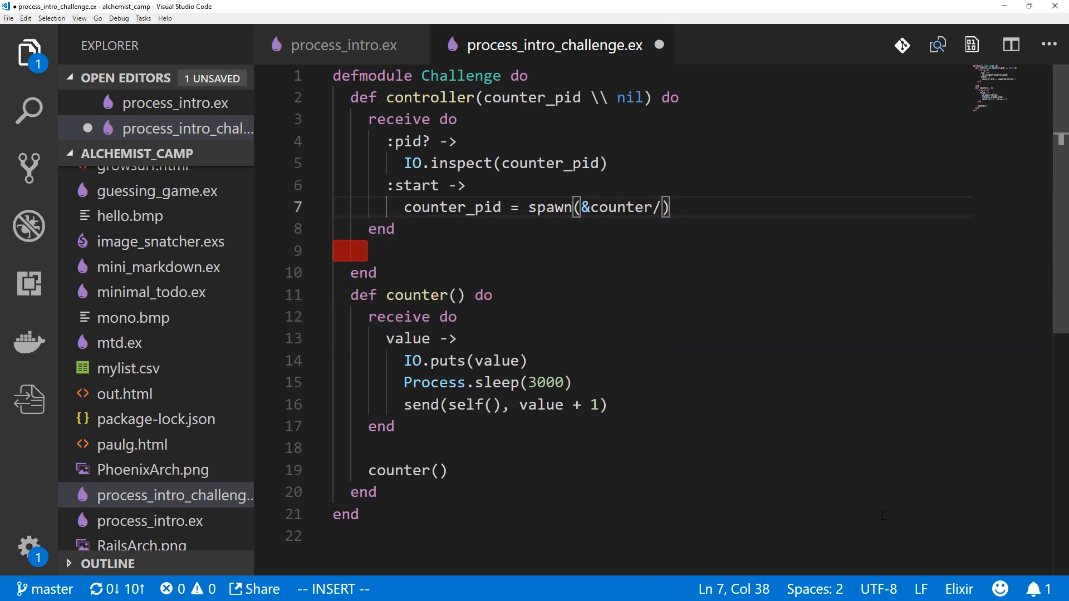
pyautogui.write('0')
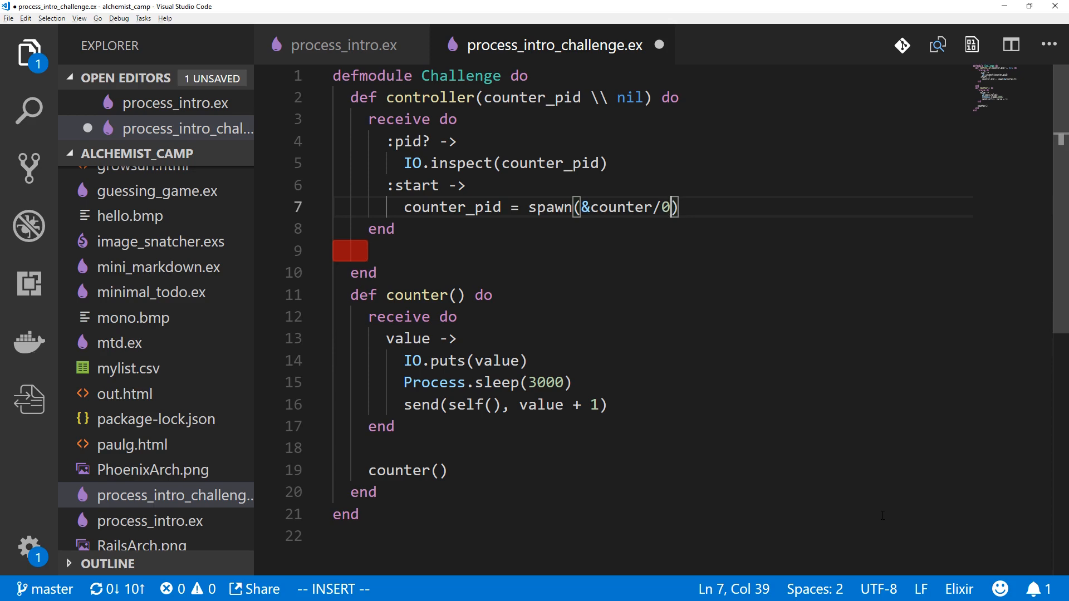
pyautogui.press('Enter')
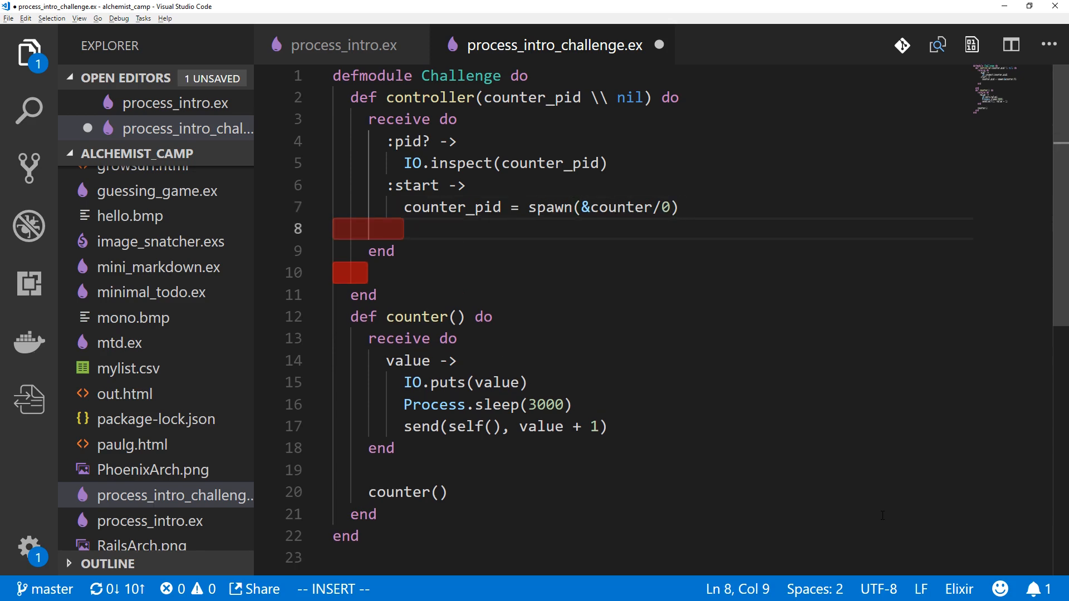
pyautogui.write('send')
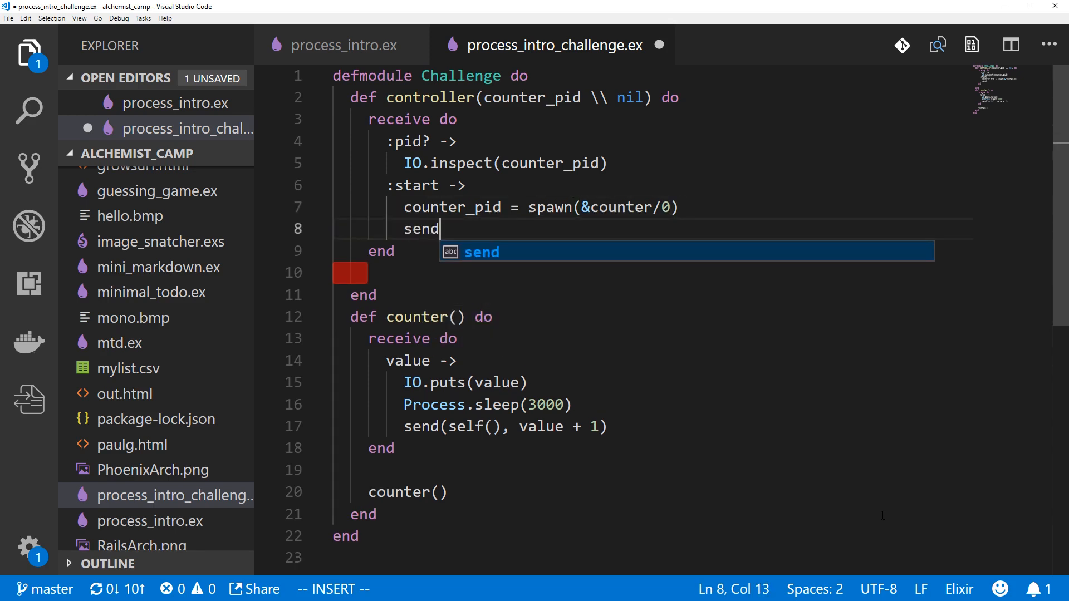
pyautogui.write('(counter_pid, 1')
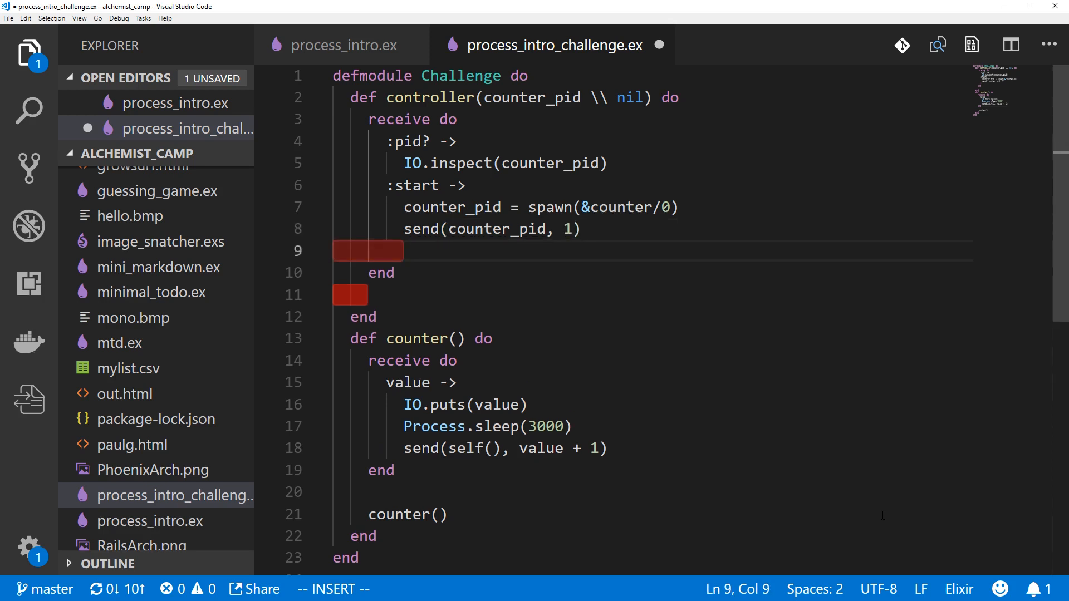
# Add a :stop clause calling Process.exit(counter_pid, :kill) inside the receive block
pyautogui.write(':stop ->')
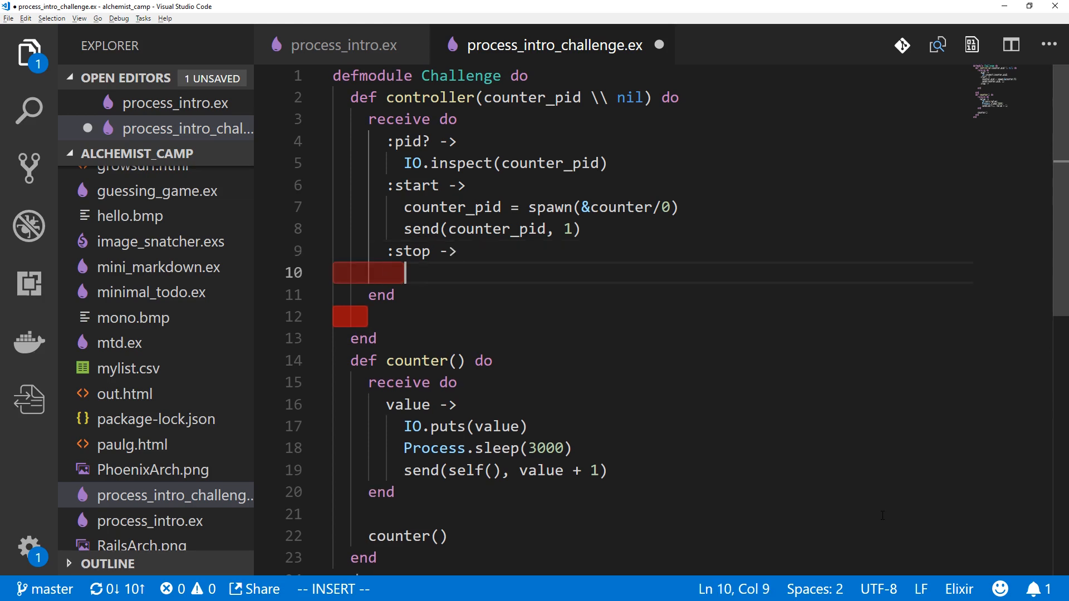
pyautogui.write('Process.exit')
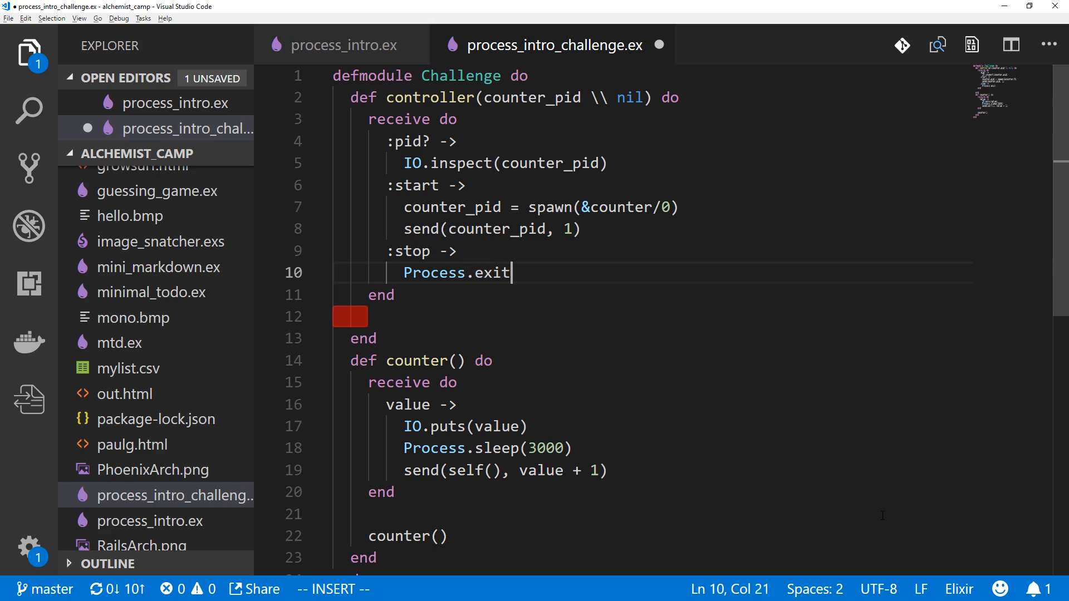
pyautogui.write('(counter_pid,')
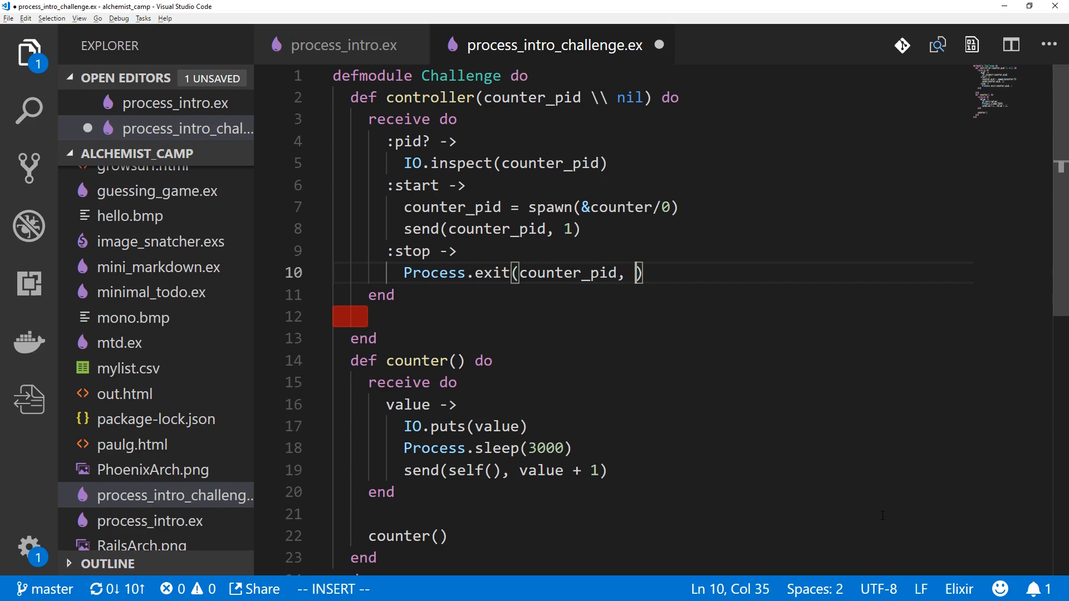
pyautogui.write(':kill')
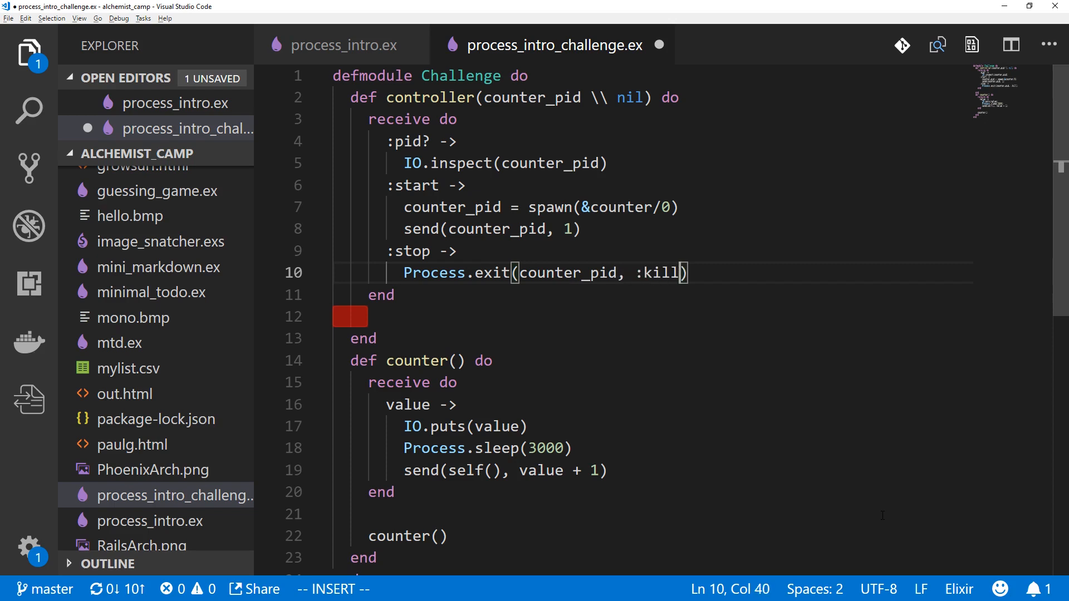
pyautogui.click(368, 315)
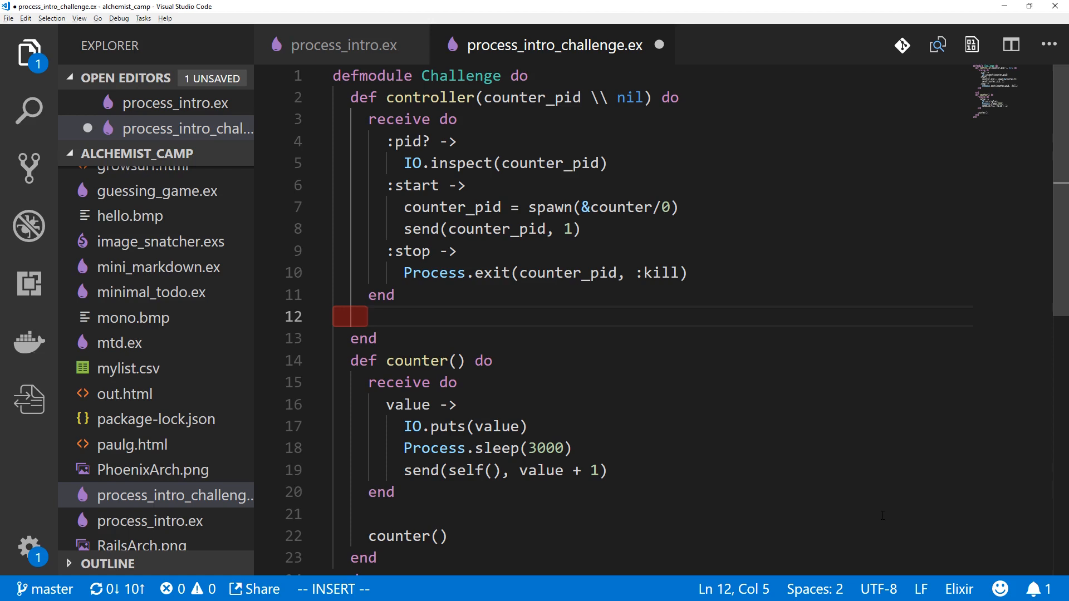
# Append a recursive controller(counter_pid) call after the receive block
pyautogui.write('controller')
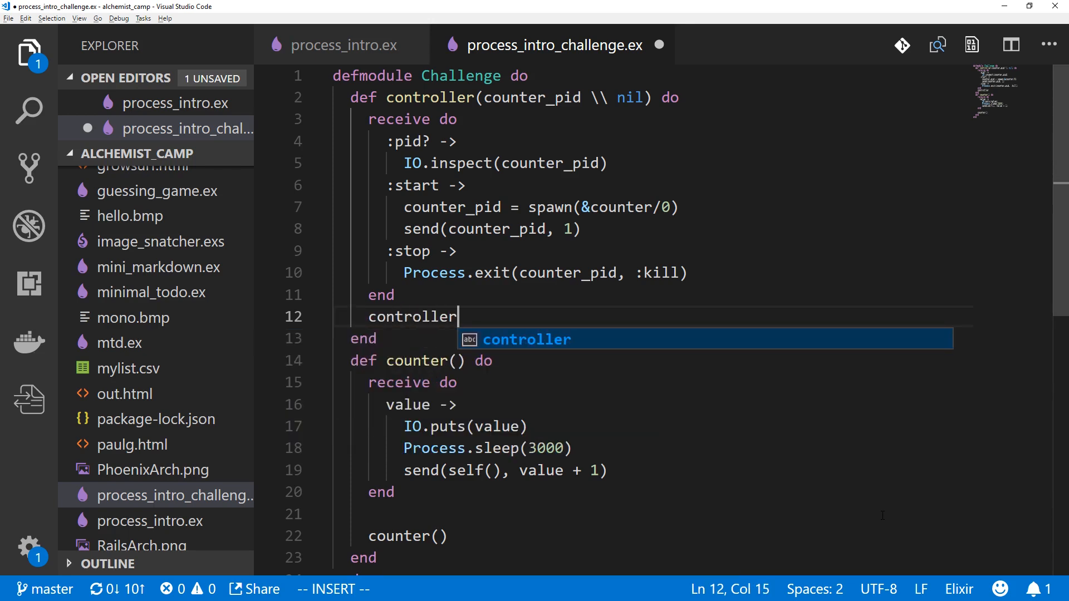
pyautogui.write('(counter_pid')
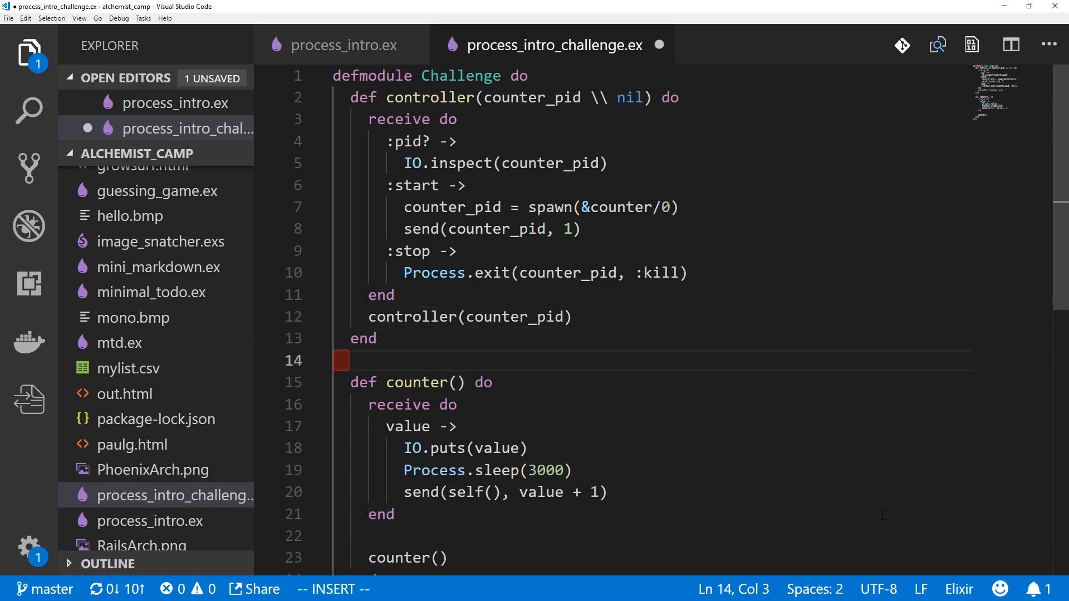
pyautogui.press('Escape')
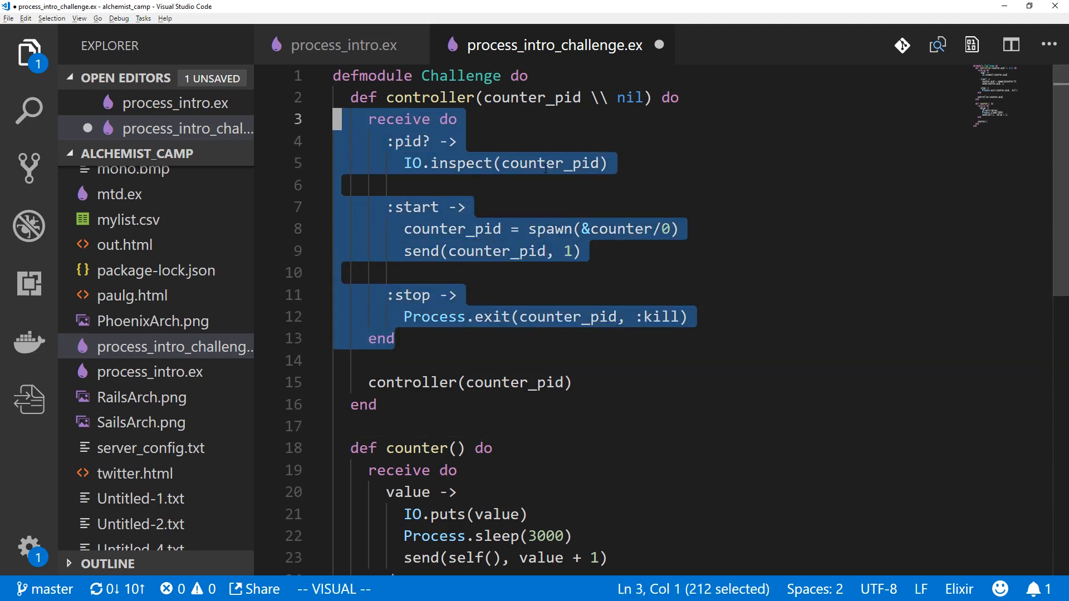
# Select and cut the trailing controller(counter_pid) line below the receive block
pyautogui.doubleClick(529, 97)
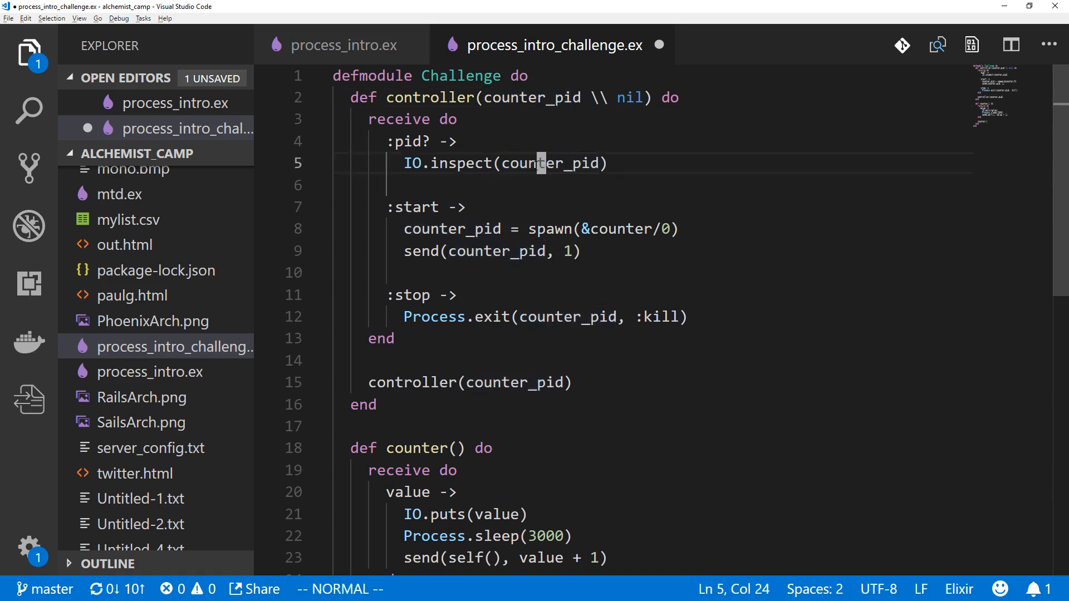
pyautogui.doubleClick(450, 229)
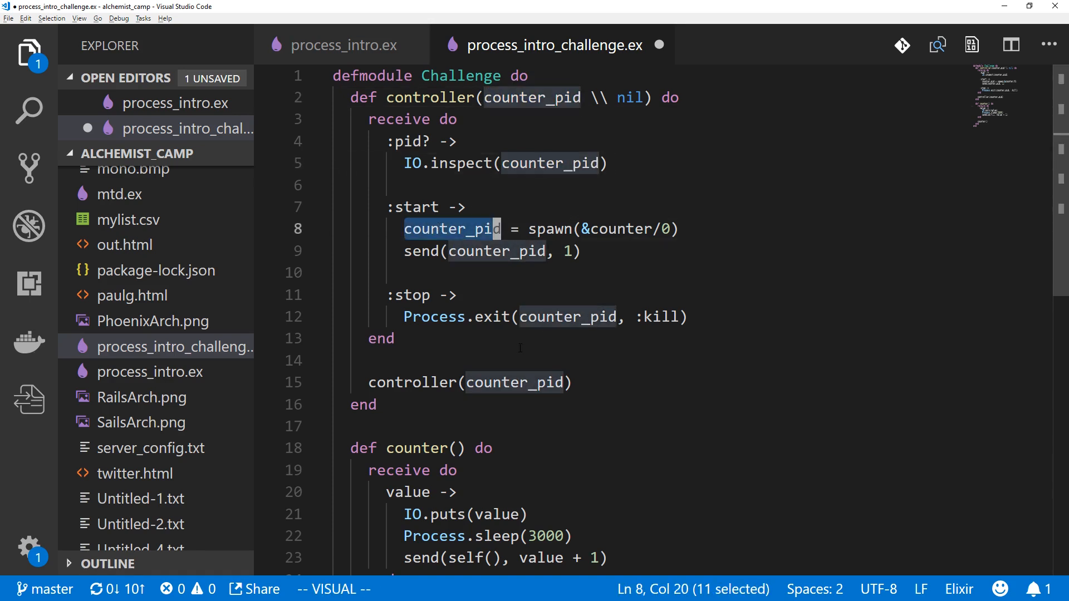
pyautogui.press('Escape')
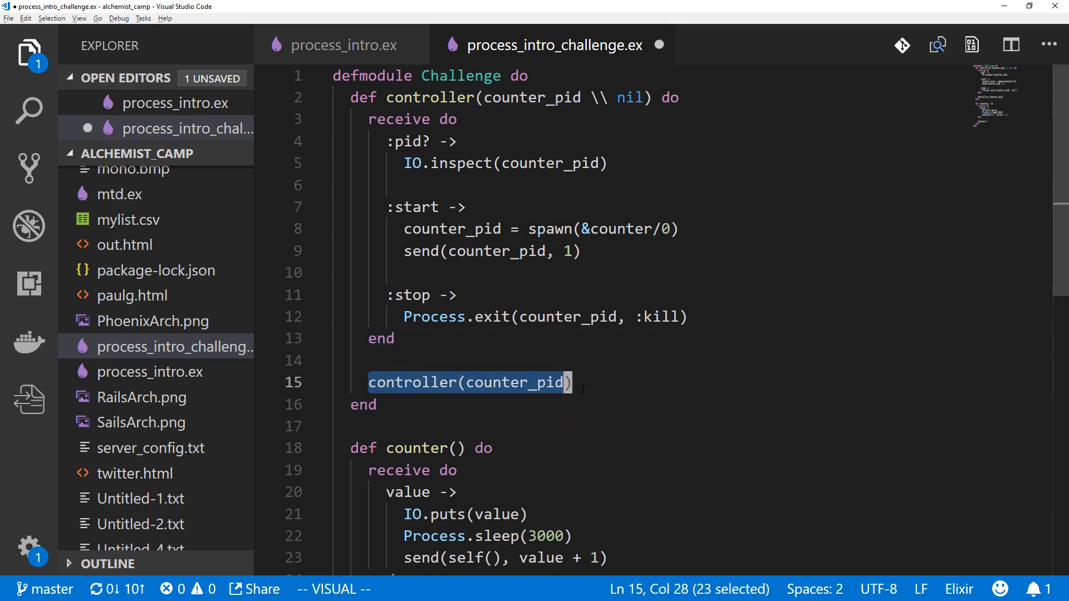
pyautogui.press('Escape')
pyautogui.write(':5')
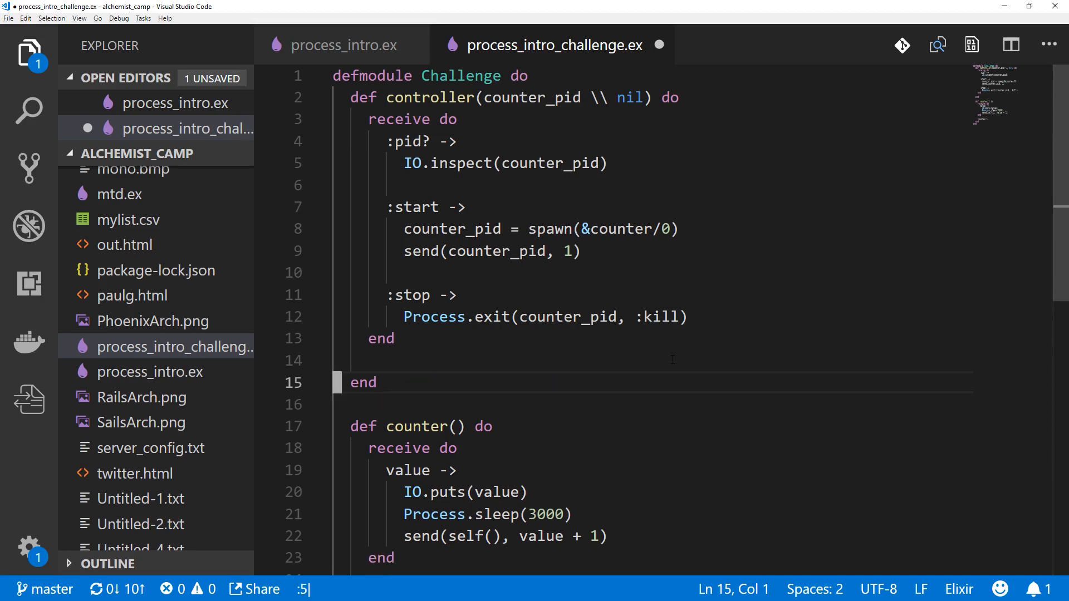
# Paste controller(counter_pid) at the end of the :pid?, :start and :stop clauses
pyautogui.write('controller(counter_pid)')
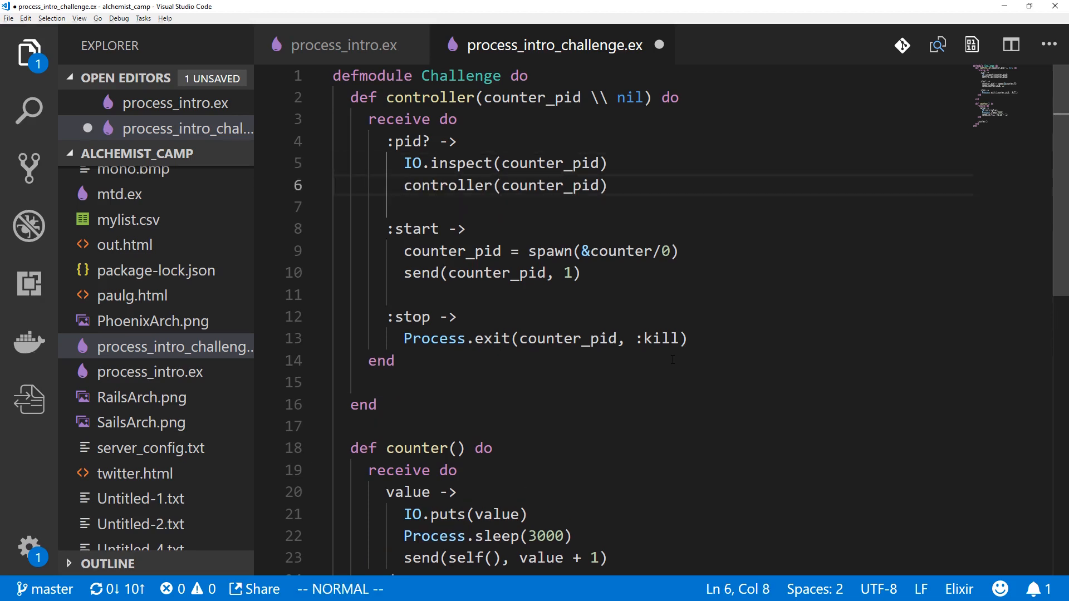
pyautogui.click(406, 273)
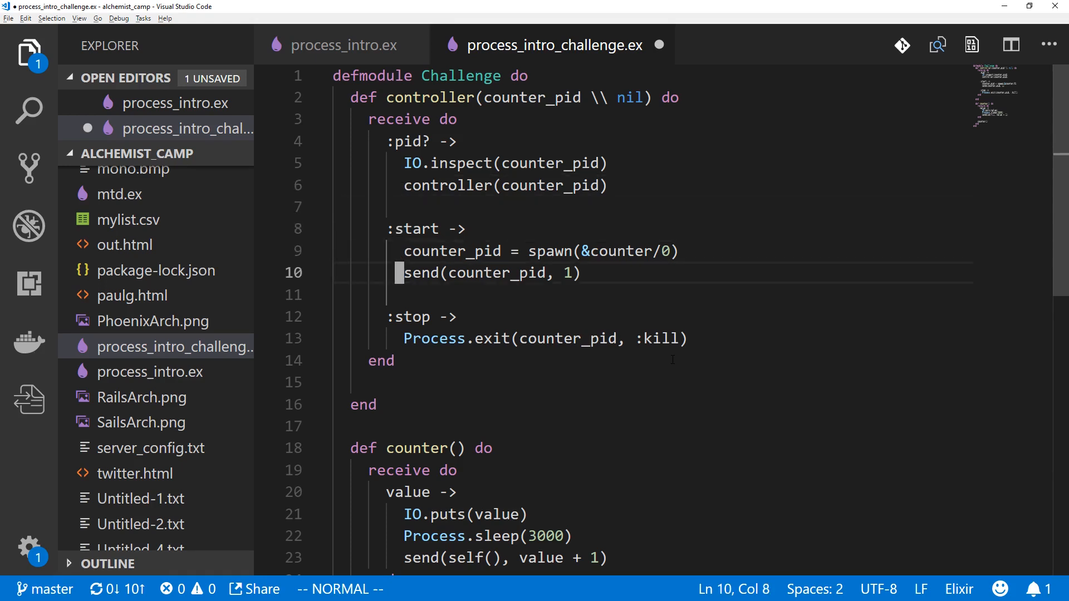
pyautogui.write('controller(counter_pid)')
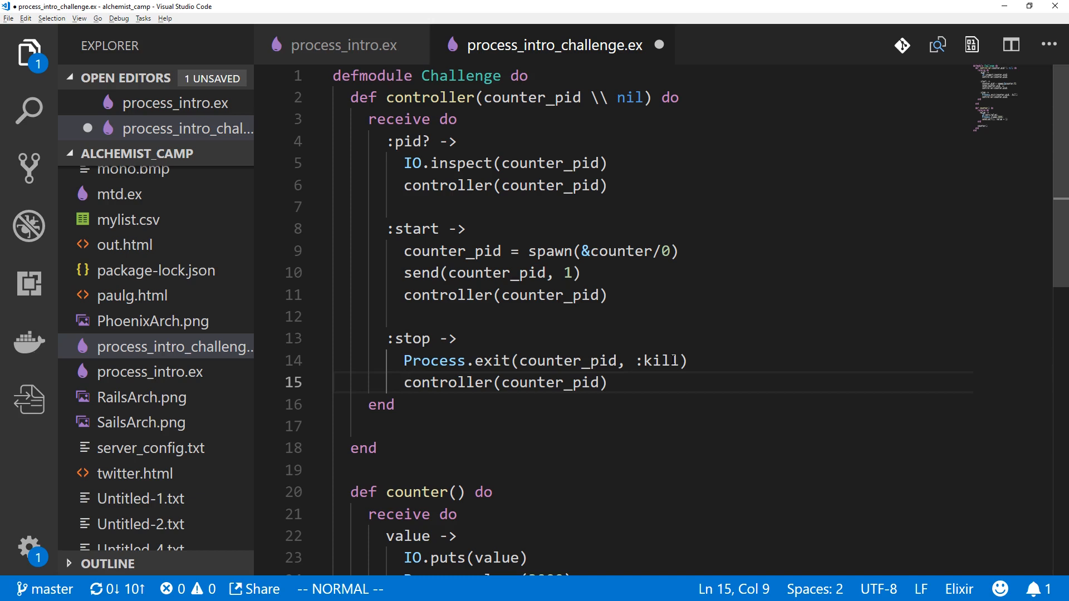
pyautogui.press('o')
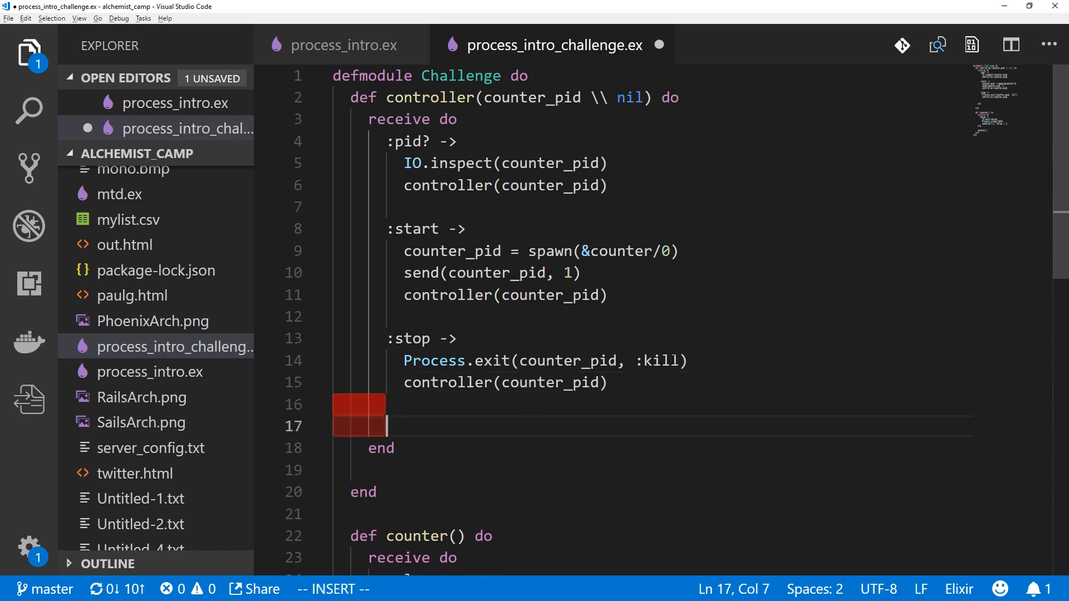
pyautogui.write(':kill)')
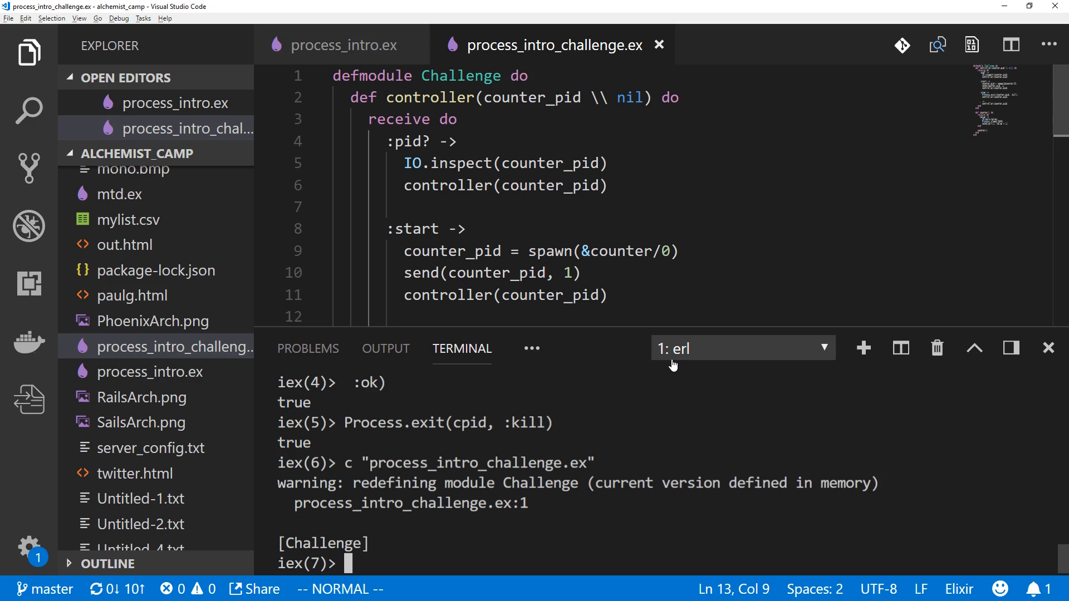
pyautogui.moveTo(592, 317)
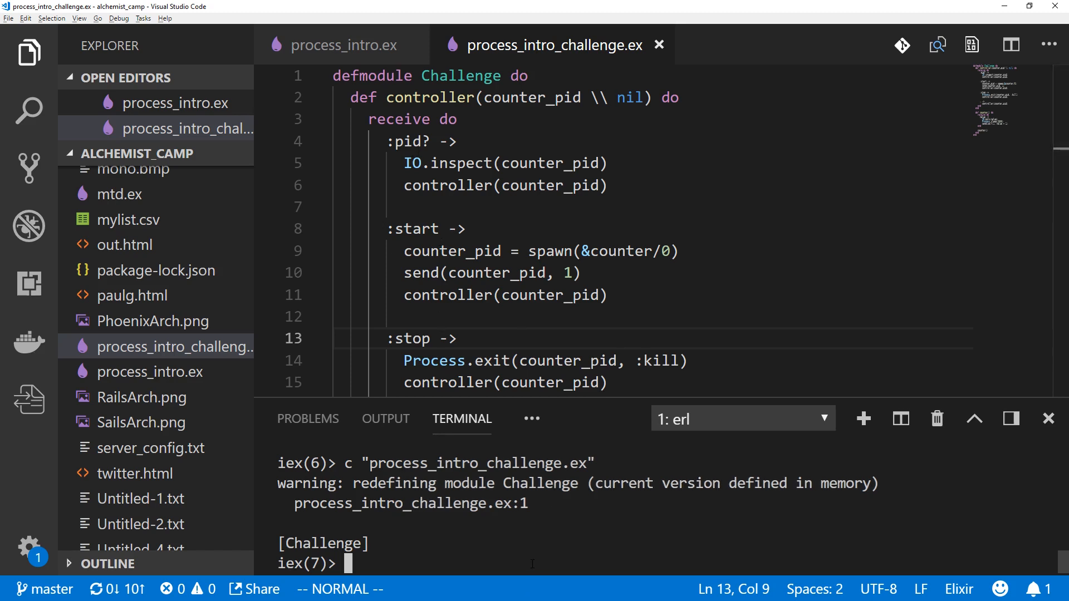
# Spawn a Challenge controller process in IEx as cpid
pyautogui.write('spa')
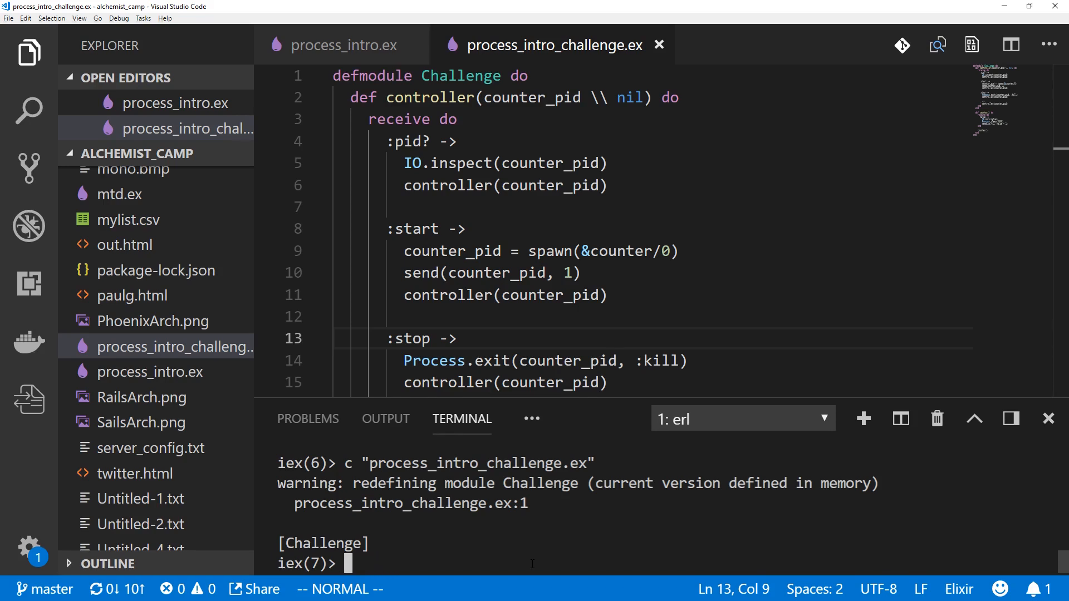
pyautogui.write('cpid')
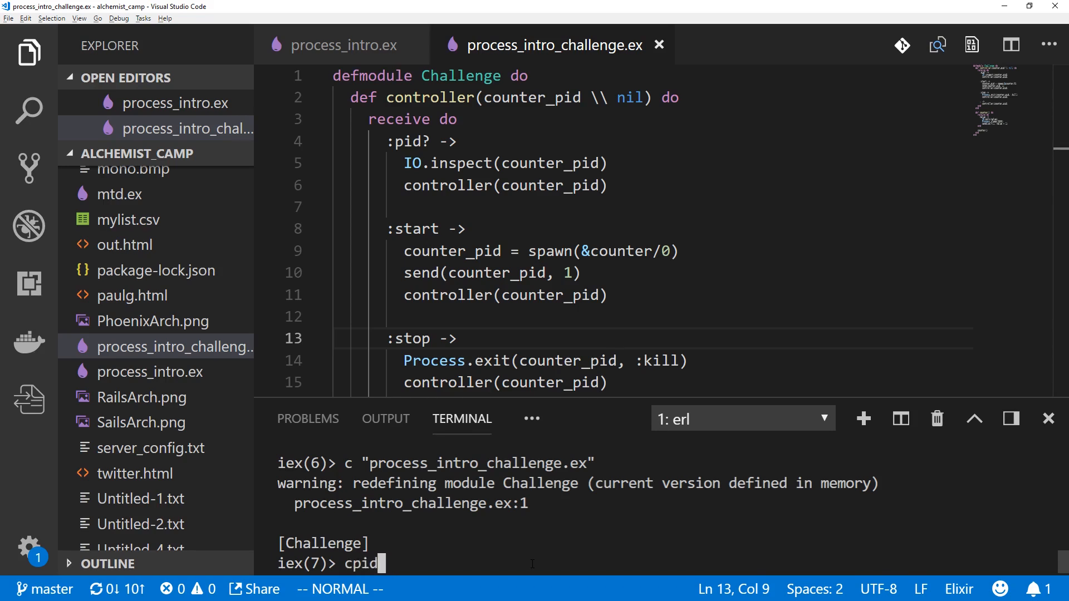
pyautogui.write('= spawn')
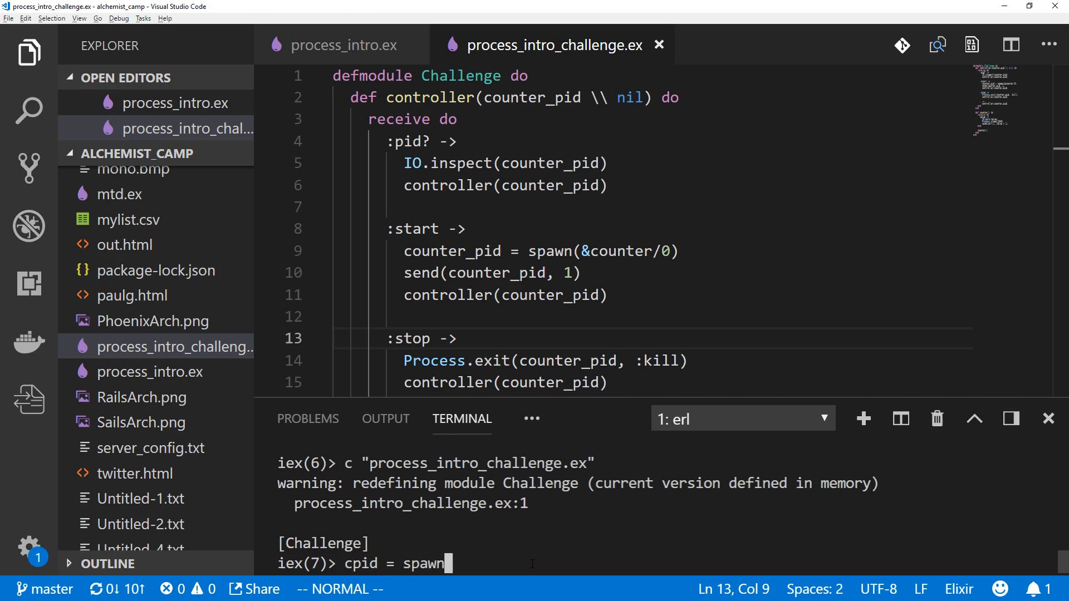
pyautogui.write('Challe')
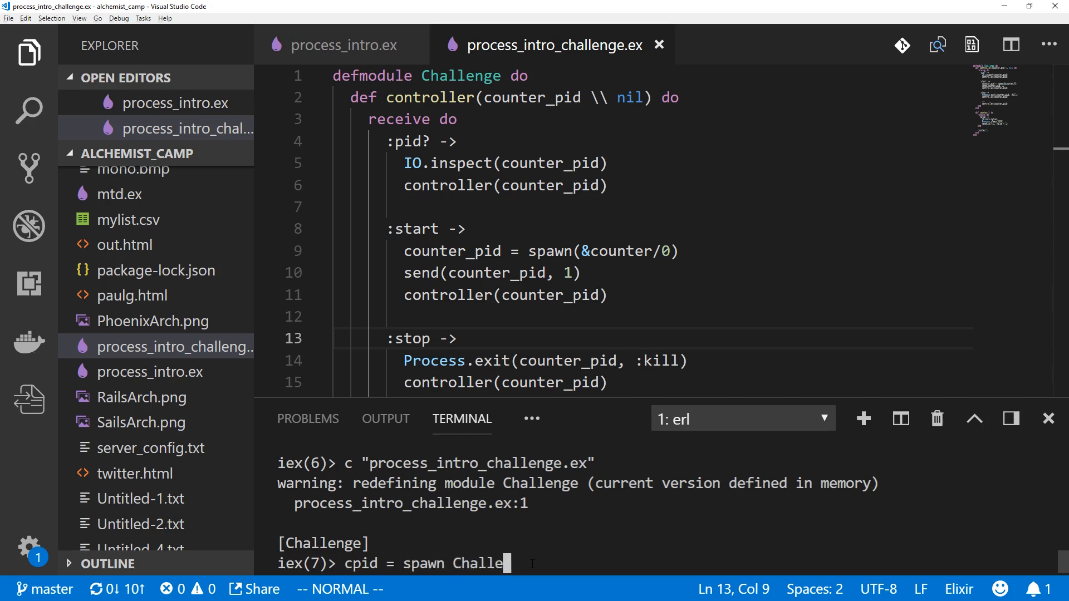
pyautogui.write('nge, :contro')
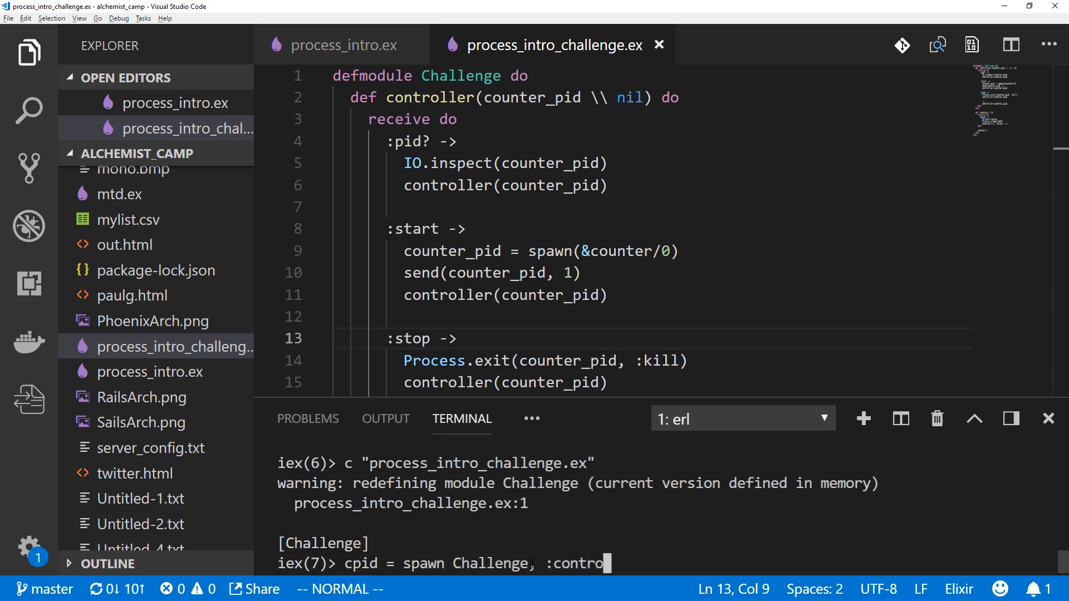
pyautogui.write('ller,')
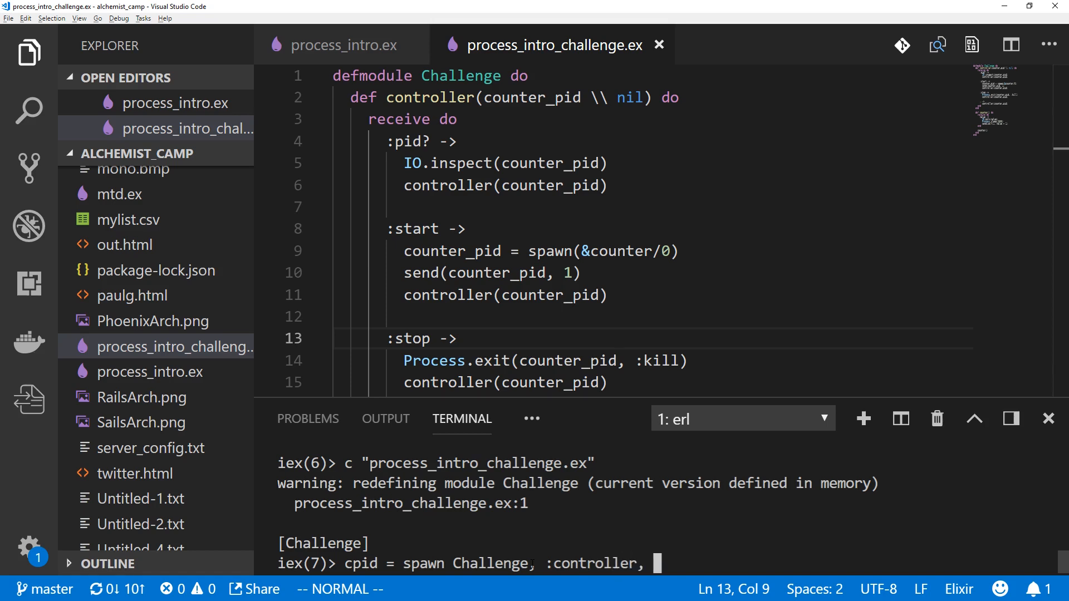
pyautogui.press('Return')
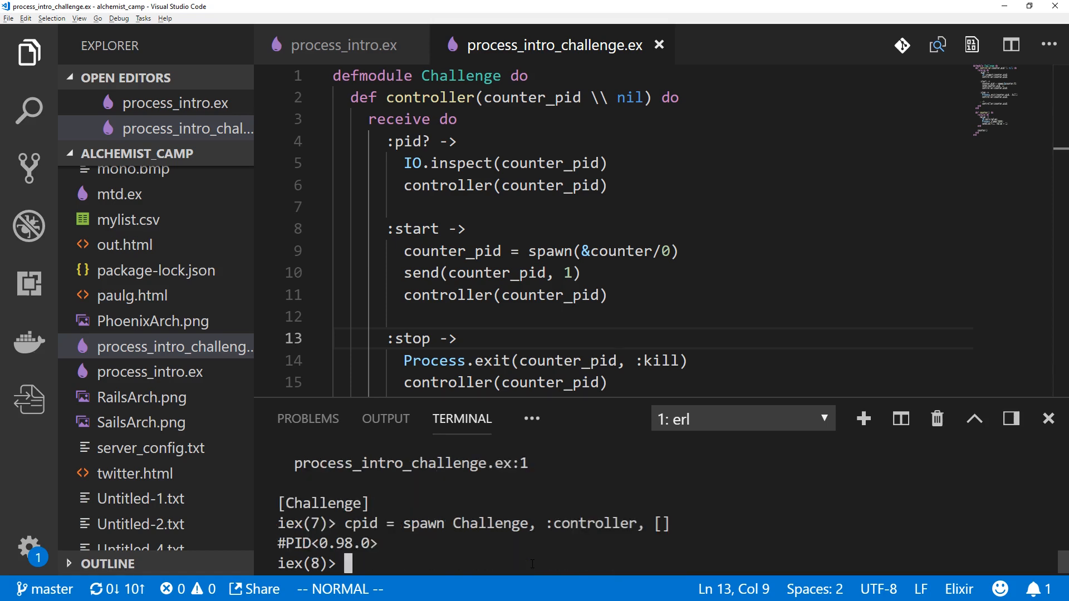
# Send :pid? to the controller, which prints nil, and start another send
pyautogui.write('send cpid,')
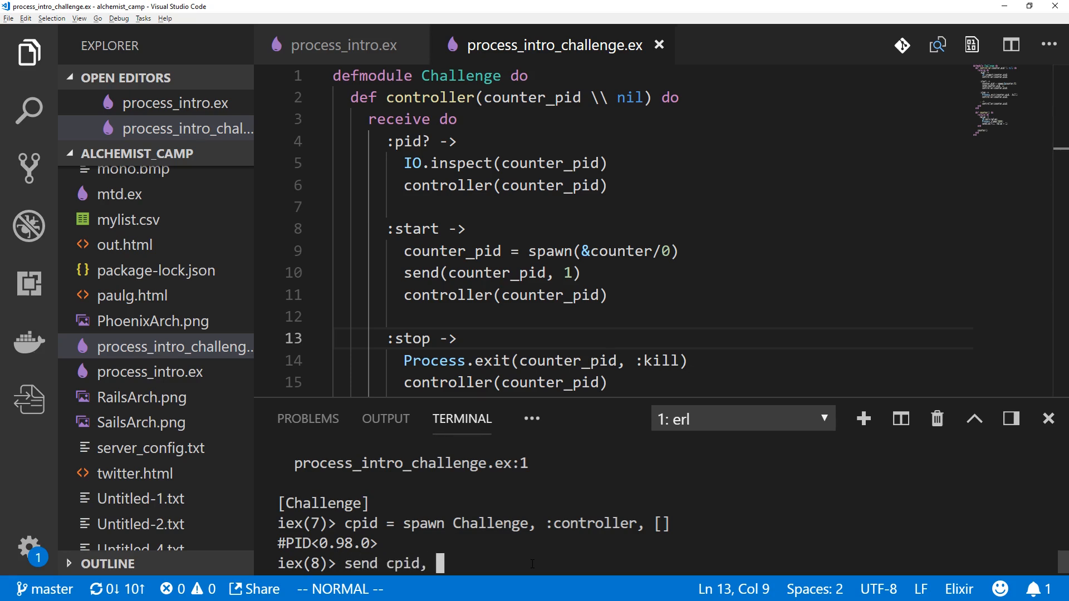
pyautogui.write(':pi')
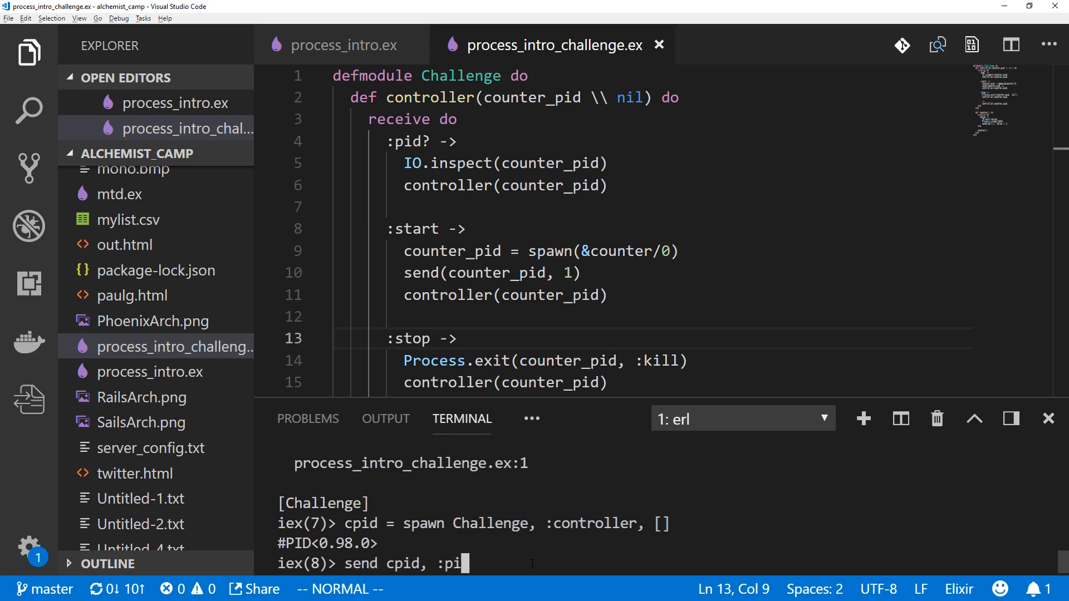
pyautogui.press('Return')
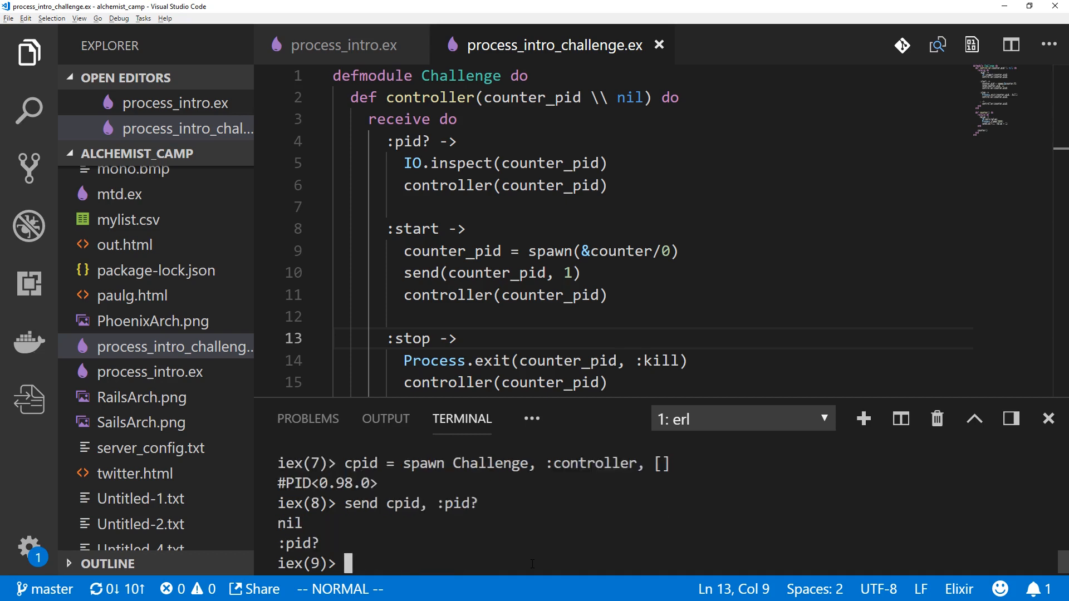
pyautogui.write('send cpid, :p')
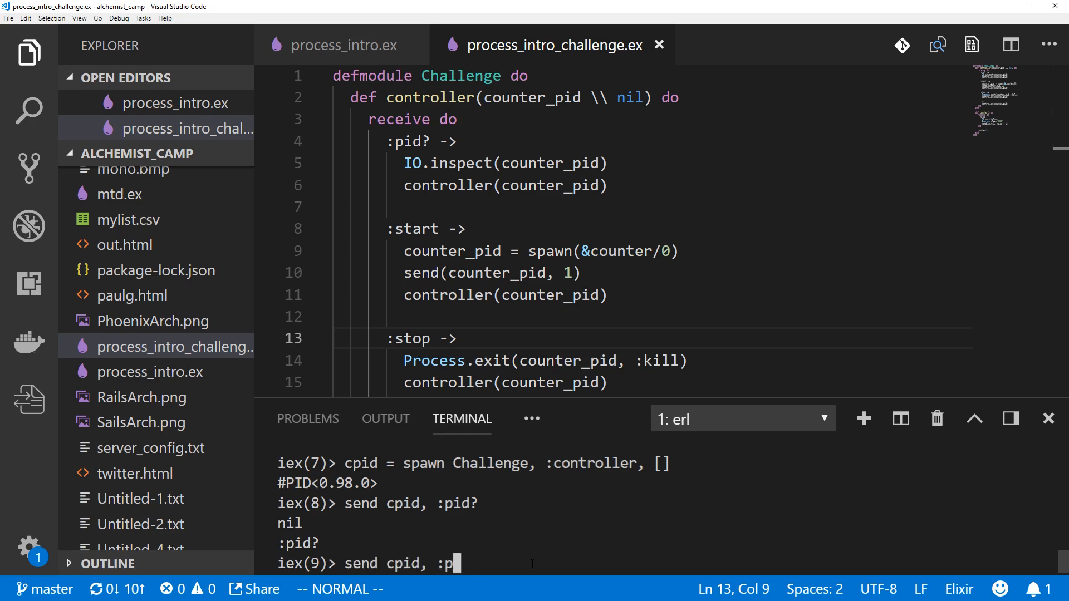
# Send :stop with a nil counter pid, crashing the controller, then retry :pid?, kill and :stop
pyautogui.write('top')
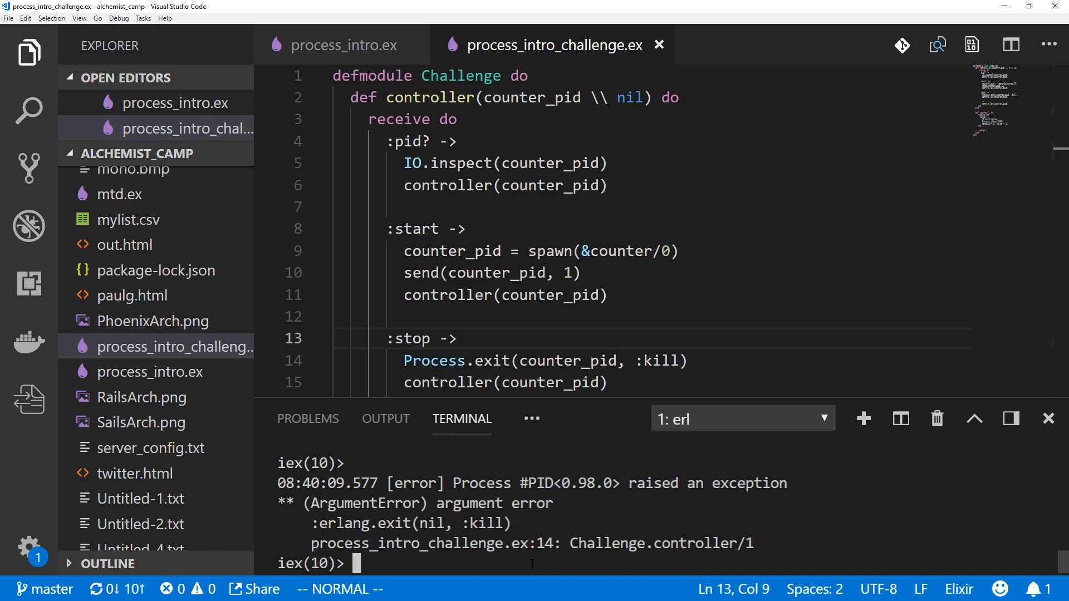
pyautogui.write('send cpid, :pid?')
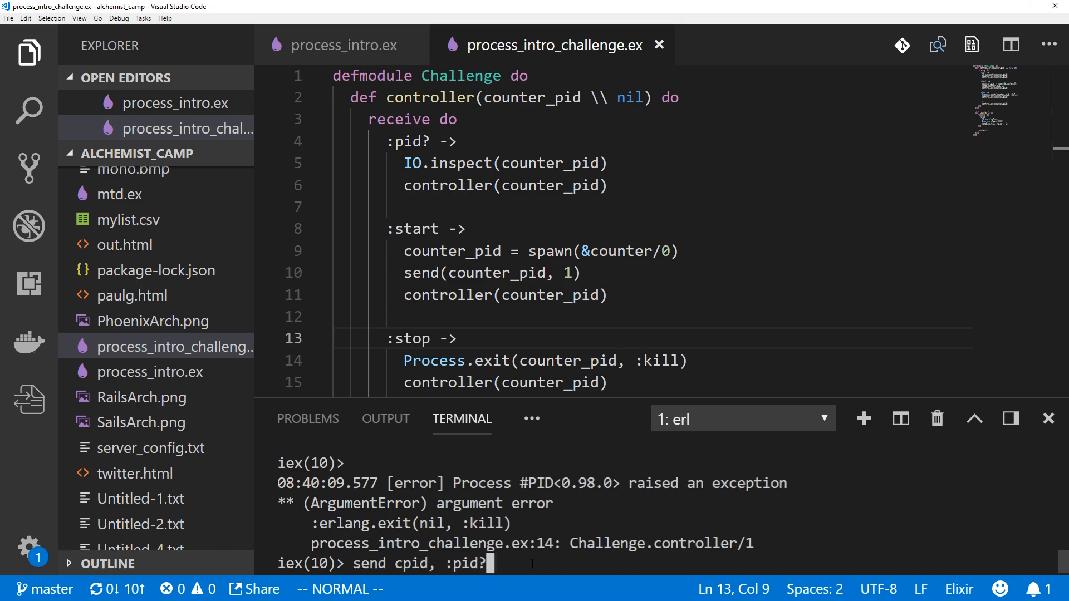
pyautogui.press('Return')
pyautogui.write('cpid = spawn Challenge, :controller, [')
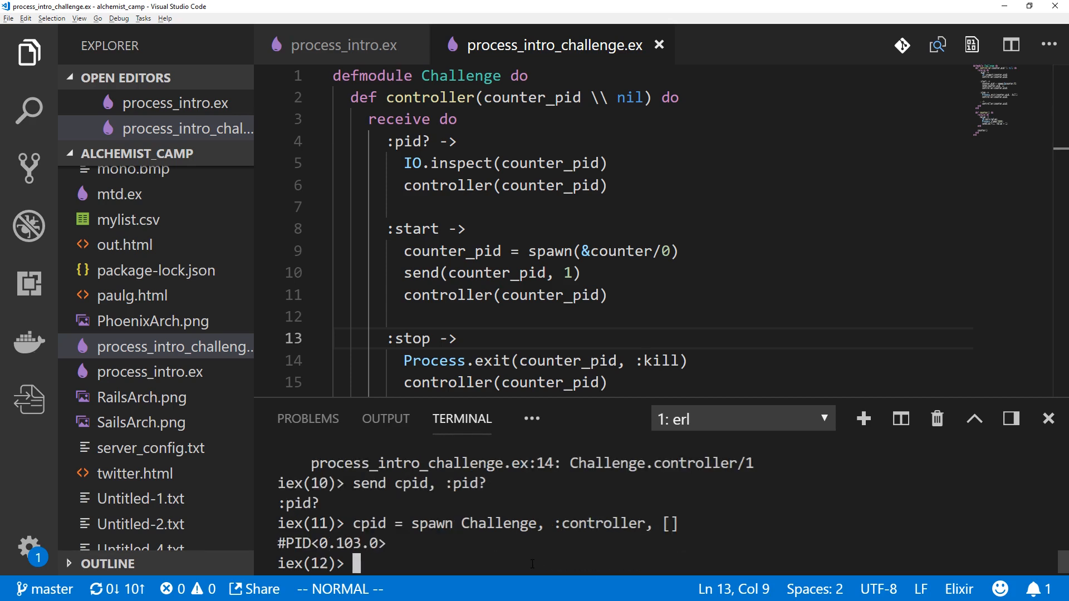
pyautogui.write('Process.exit(cpid, :kill)')
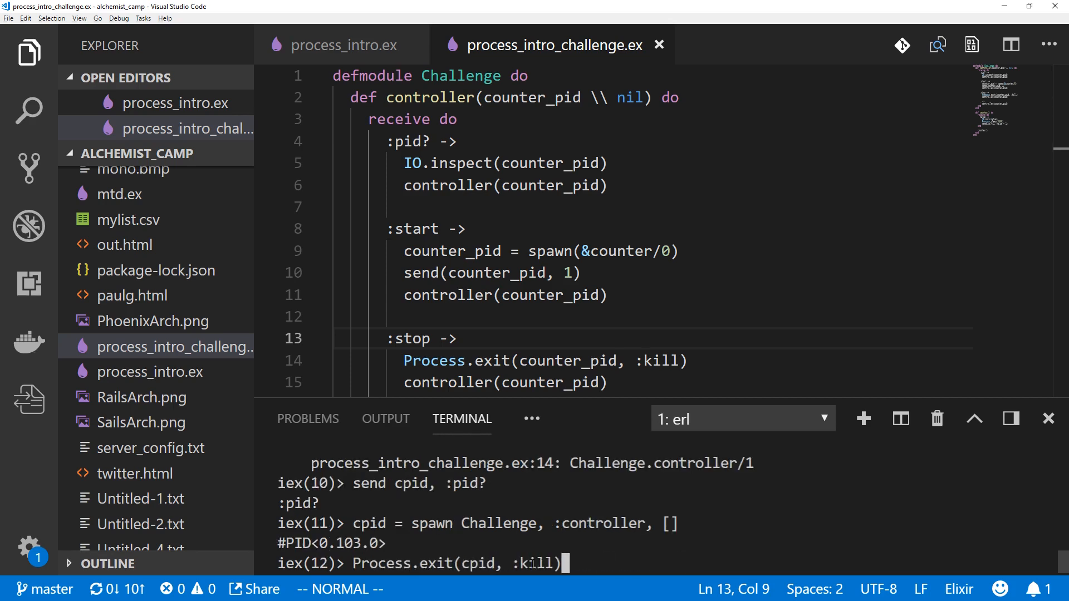
pyautogui.write('send cpid, :st')
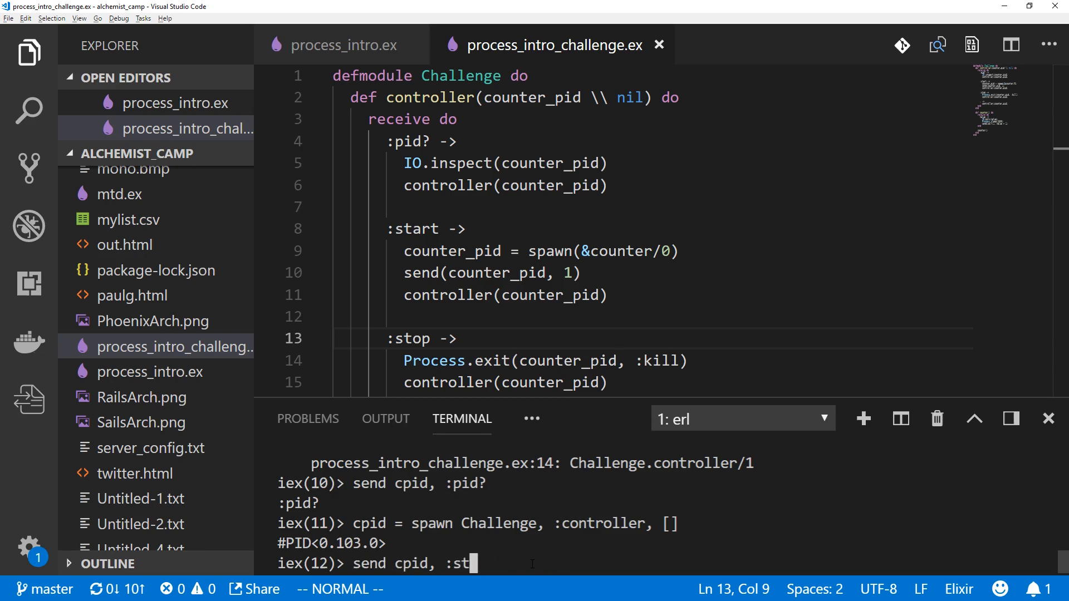
pyautogui.press('Return')
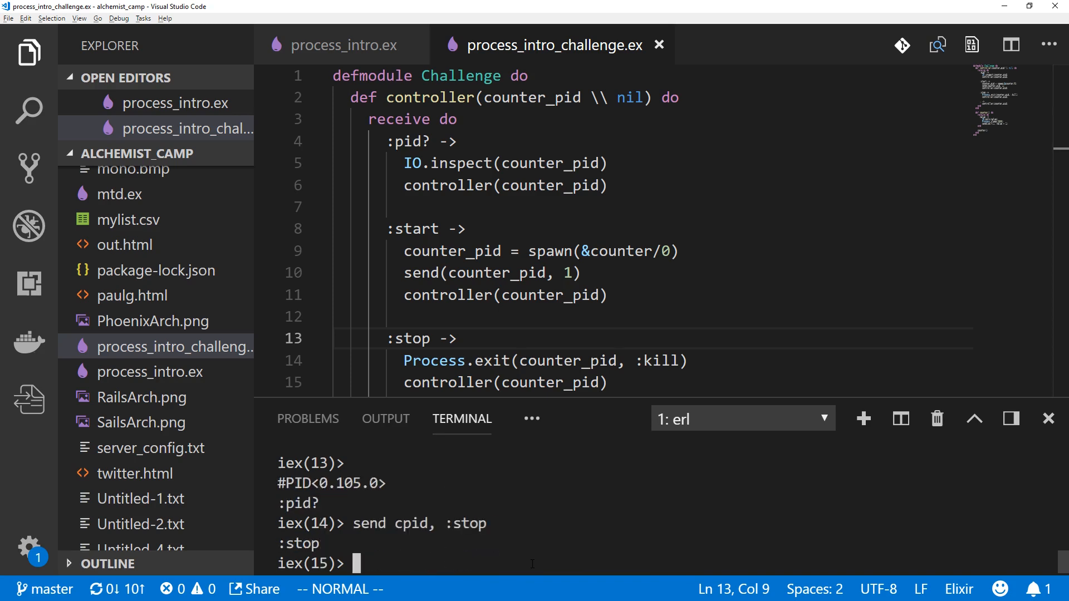
# Spawn the controller as cpid in IEx and send it :start to begin counting
pyautogui.write('cpid = spawn Challenge, :controller, []')
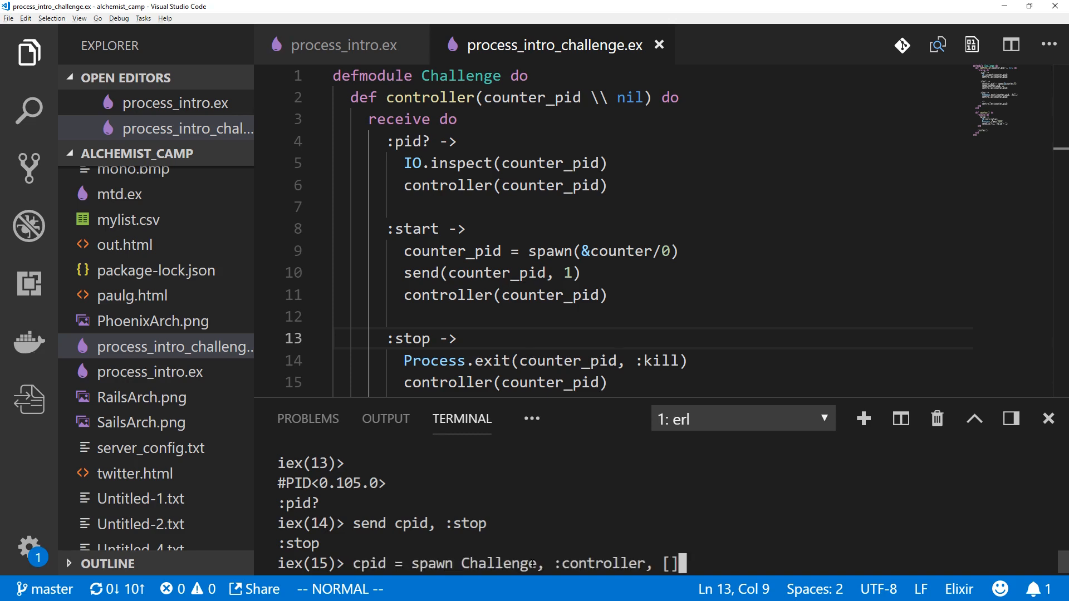
pyautogui.write('send cpid, :stop')
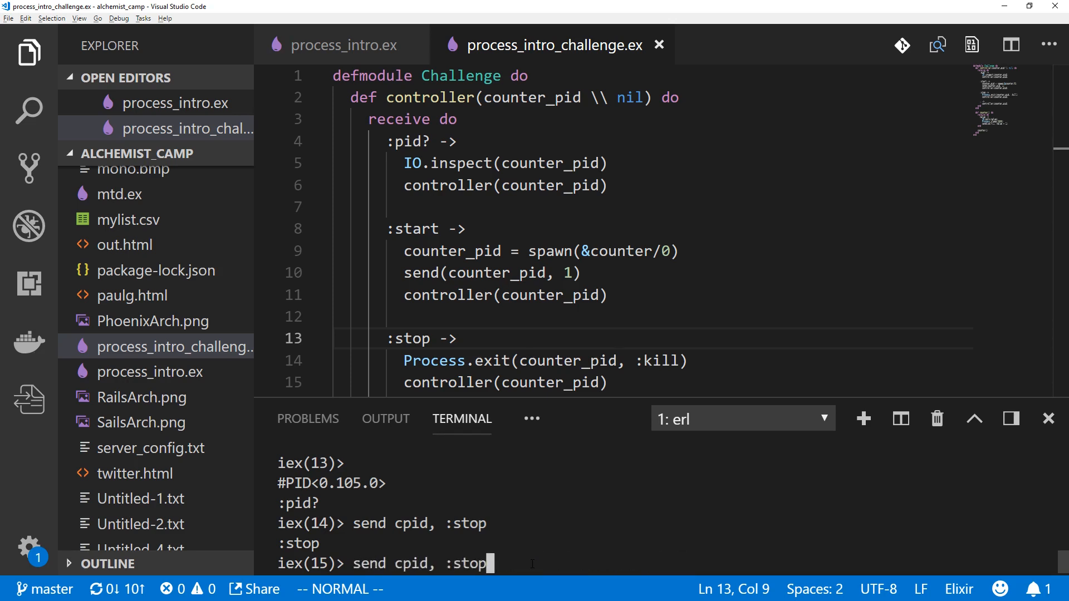
pyautogui.write('sta')
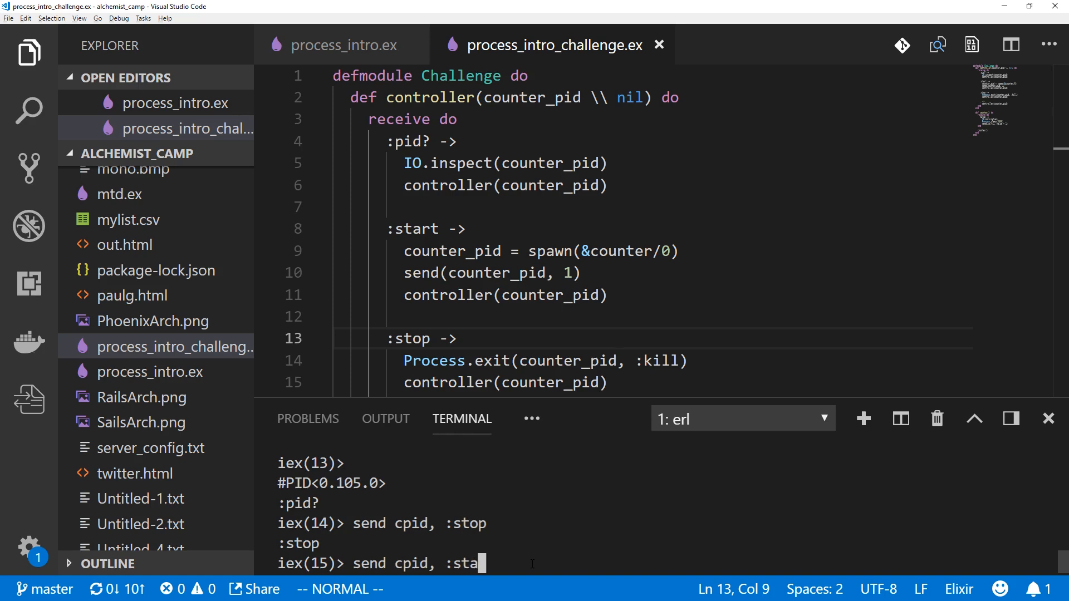
pyautogui.press('Return')
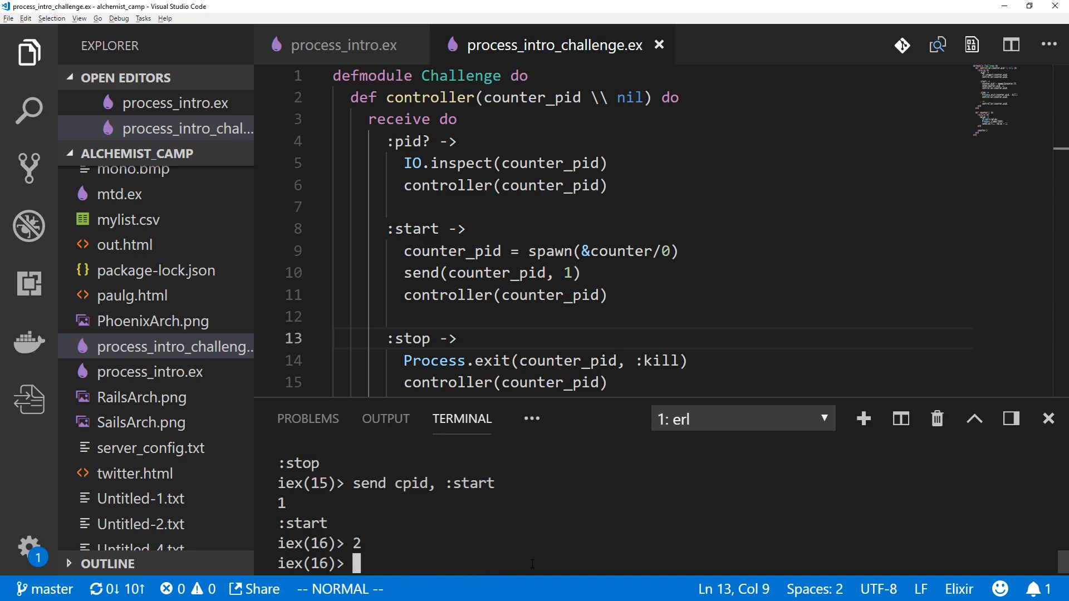
# Query the running counter pid (#PID<0.109.0>) with :pid?, then hide the terminal to show the full controller
pyautogui.write('send cpid, :pid?')
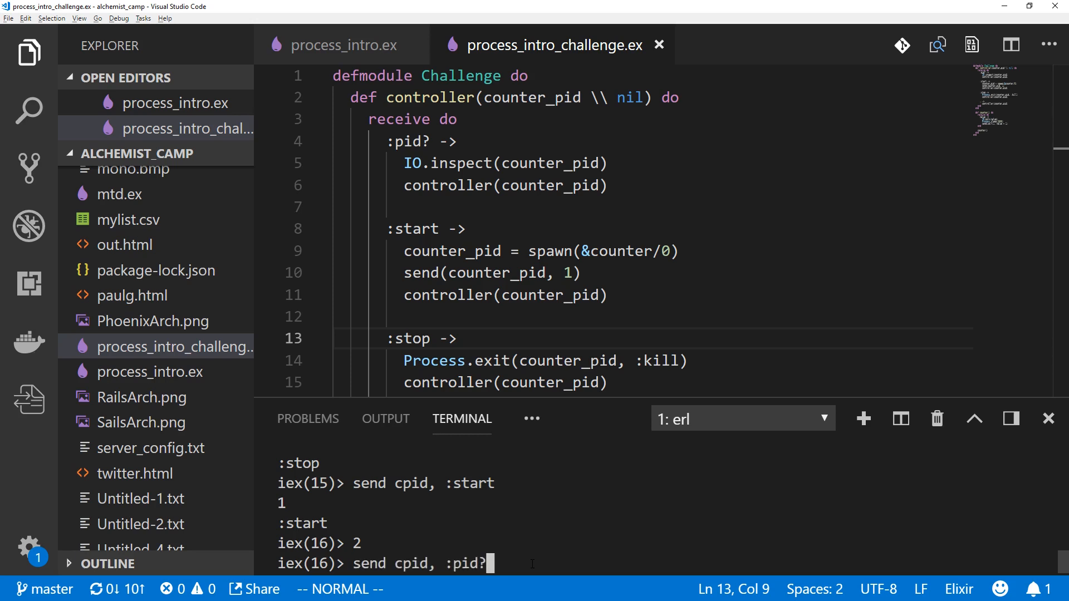
pyautogui.press('Return')
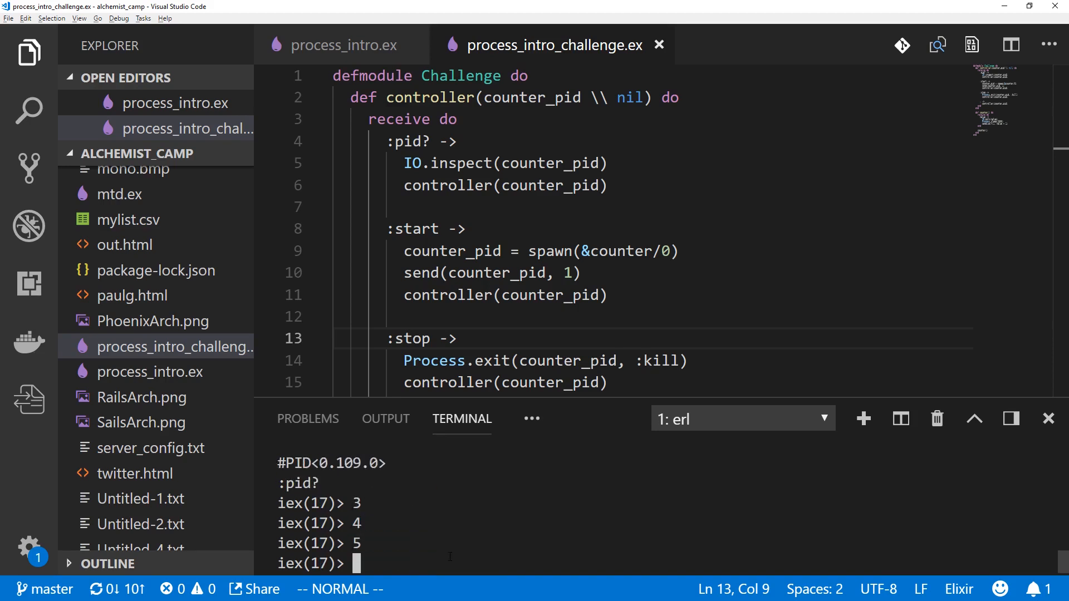
pyautogui.write('send cpid, :pid?')
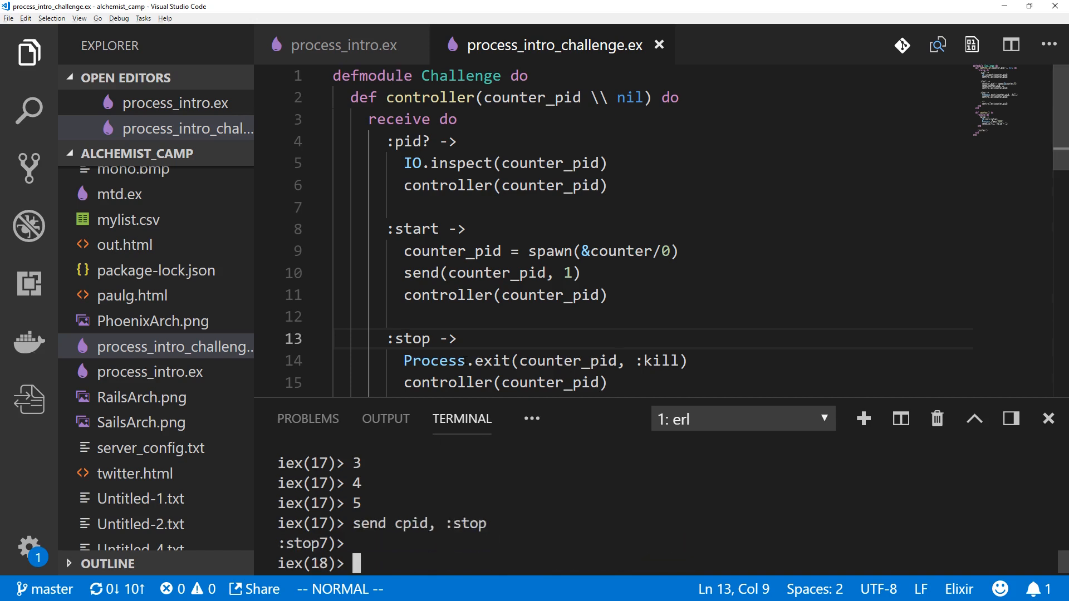
pyautogui.click(1048, 418)
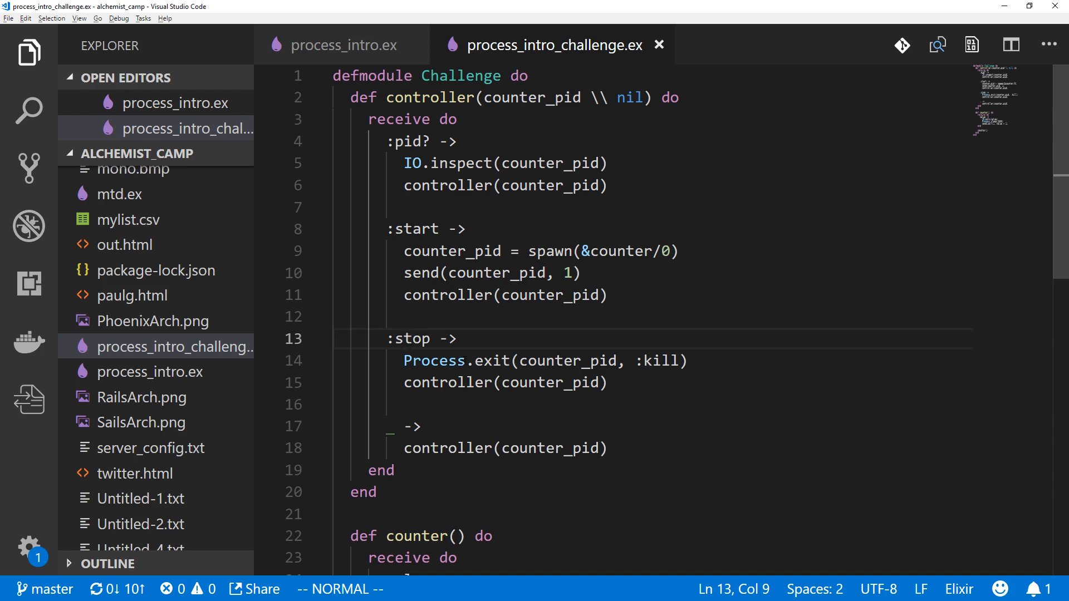